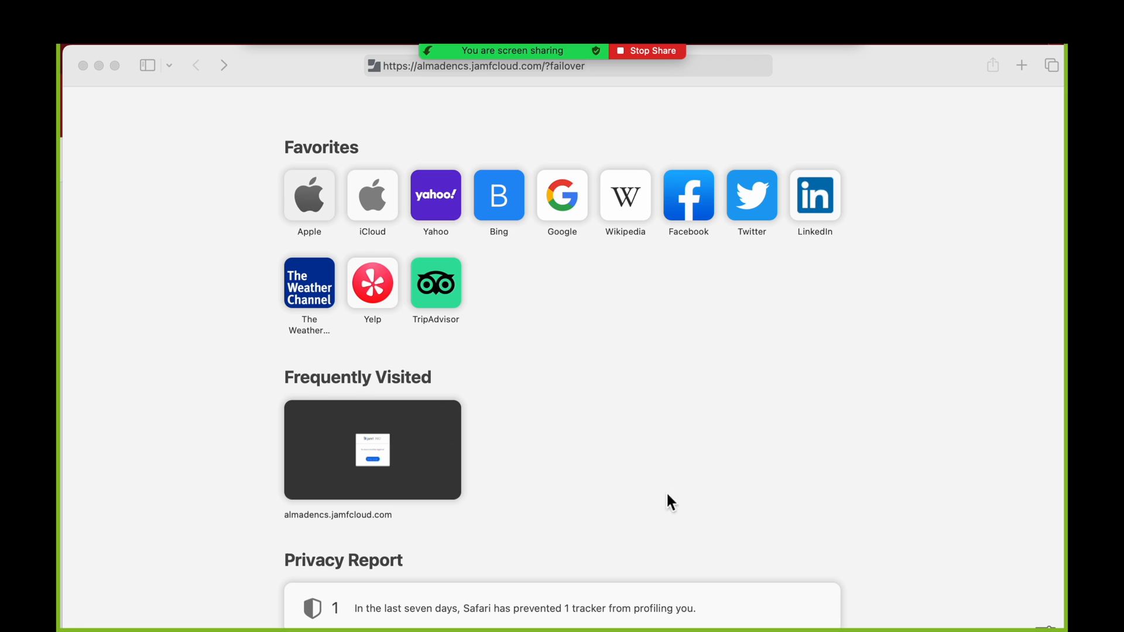
- Log in to the Jamf Cloud site, declining to save the password and dismissing the Known Issue notice
left_click(567, 66)
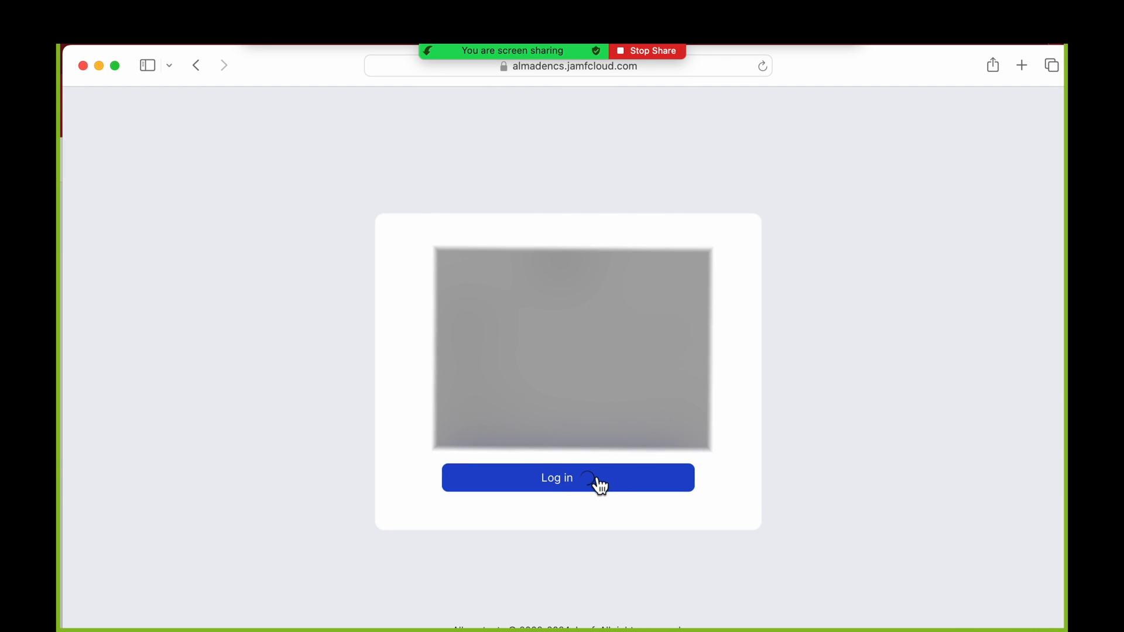
left_click(567, 477)
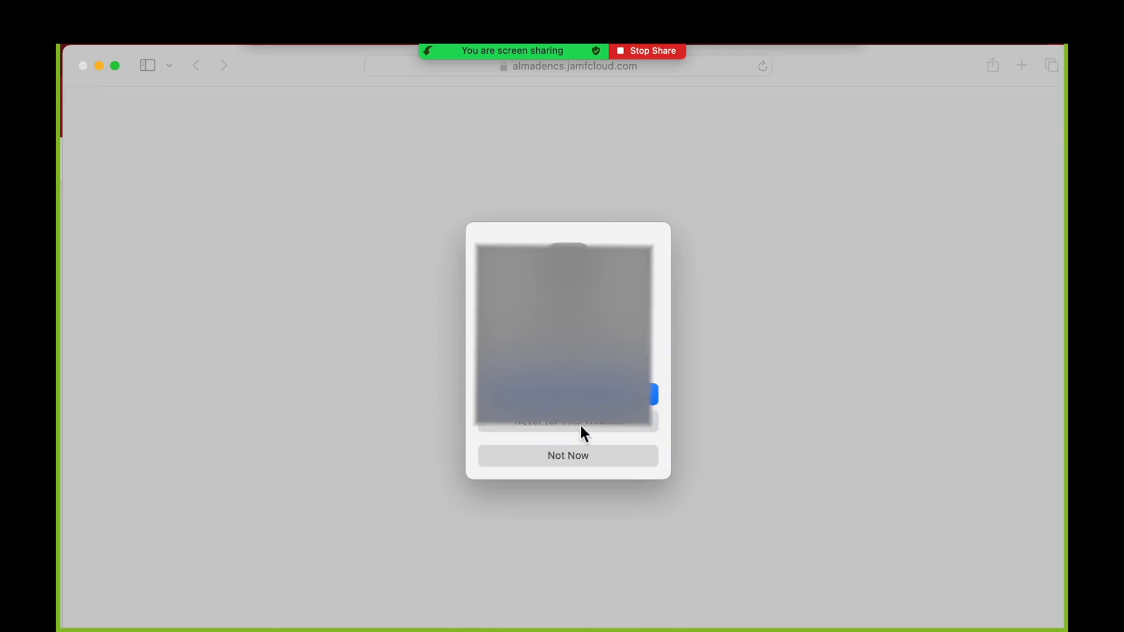
left_click(567, 456)
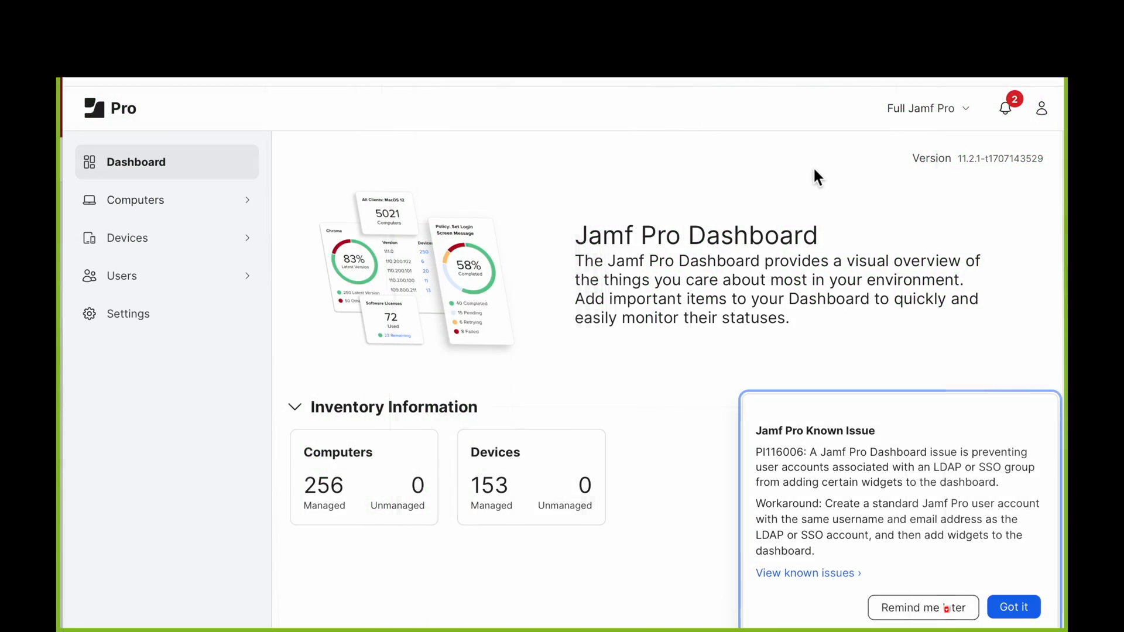
left_click(1012, 608)
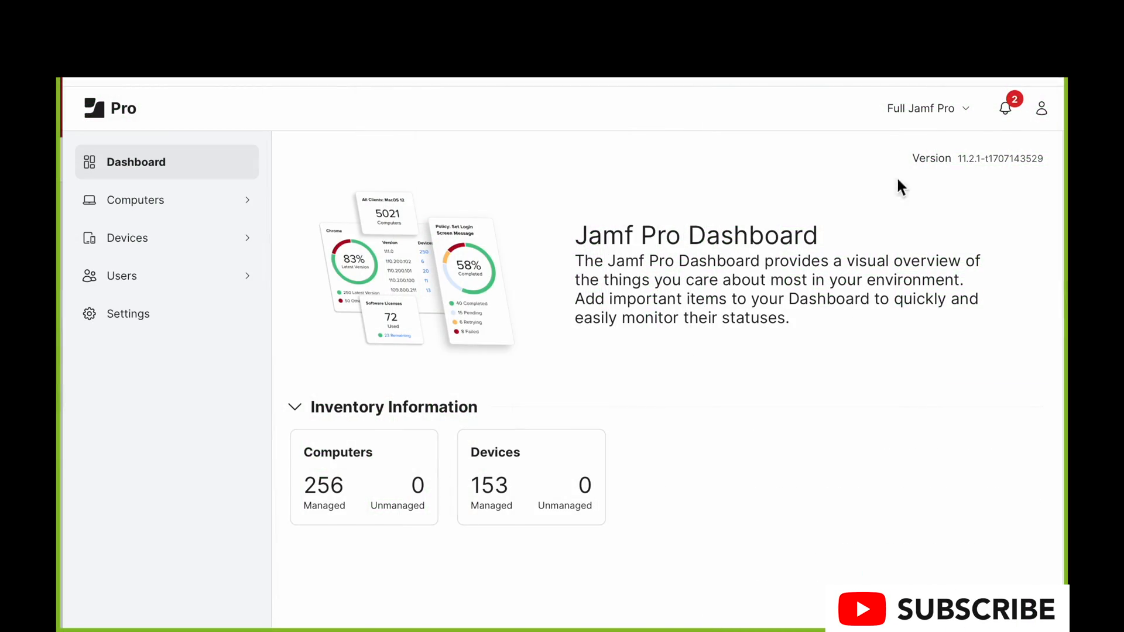
- Go to Account Preferences and show the notifications listing two expiring identity-provider certificates
left_click(1042, 108)
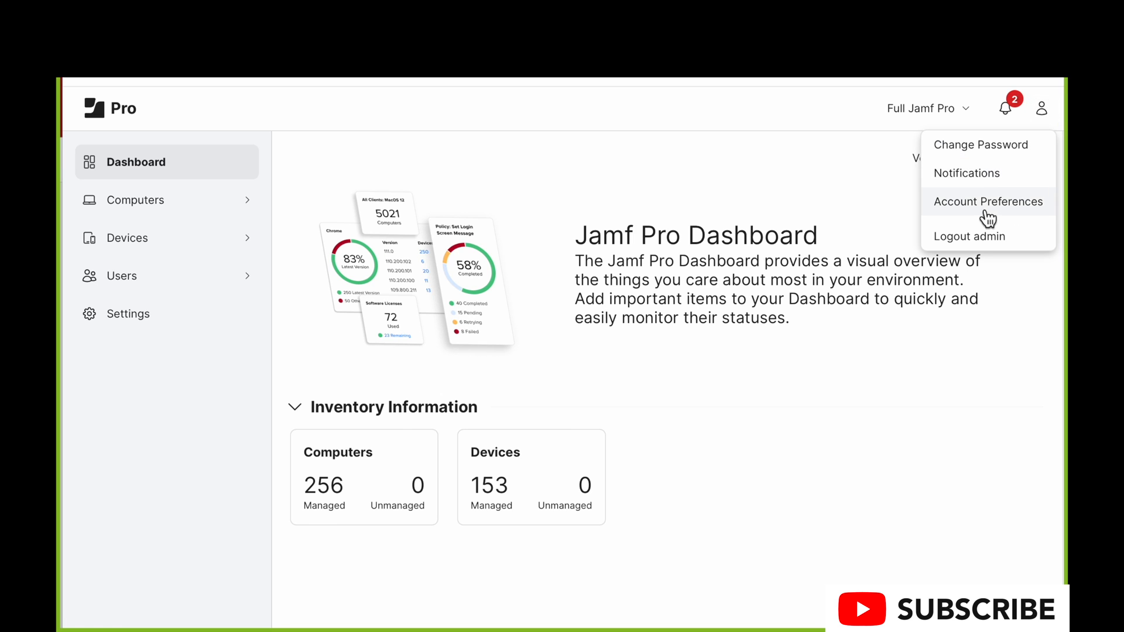
mouse_move(984, 210)
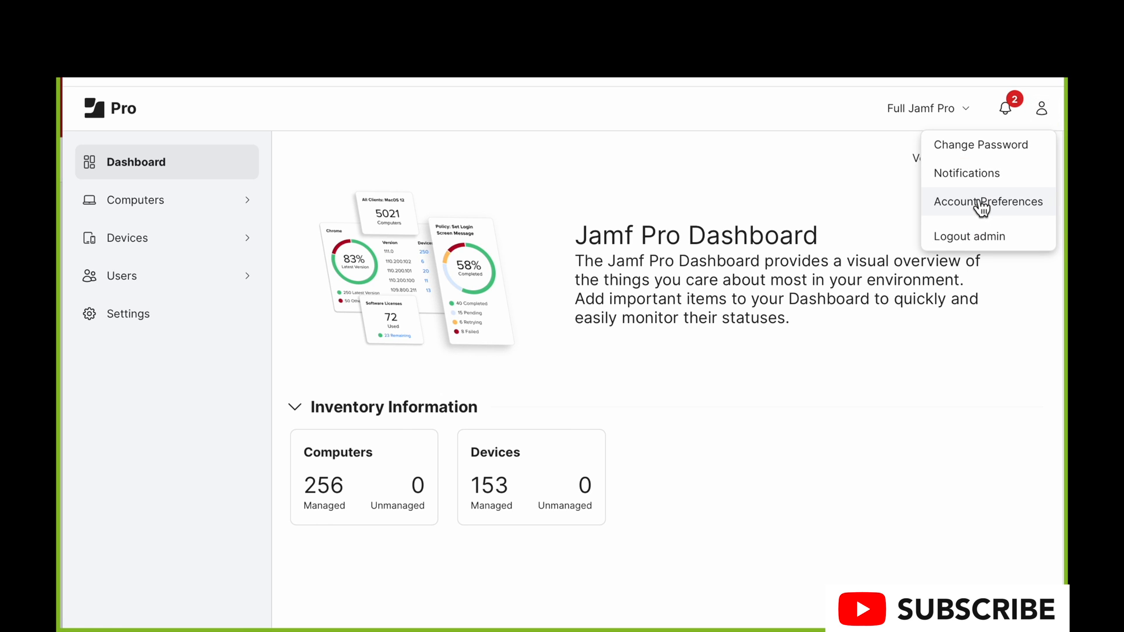
left_click(987, 201)
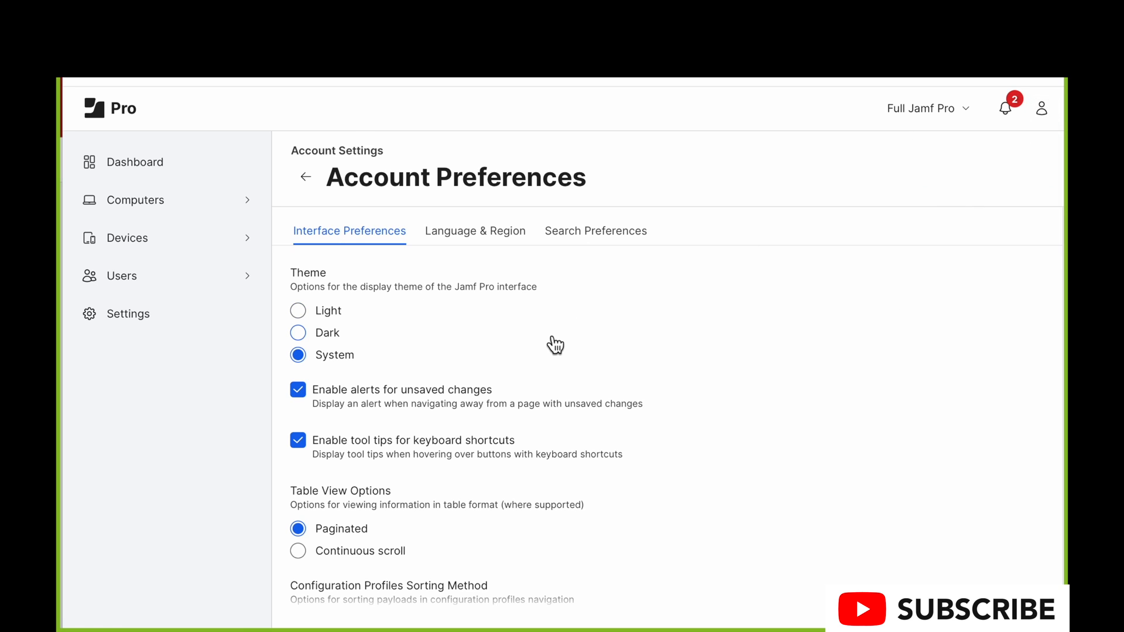
left_click(1004, 108)
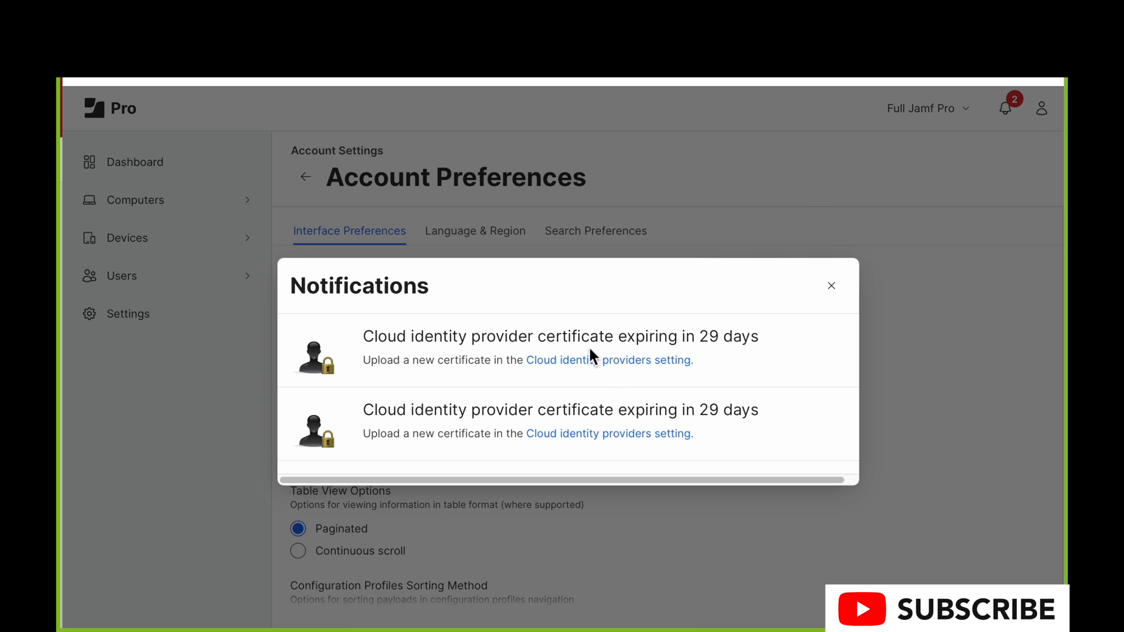
- Open almadencountryday.org under Cloud identity providers and view its Keystore section
left_click(608, 360)
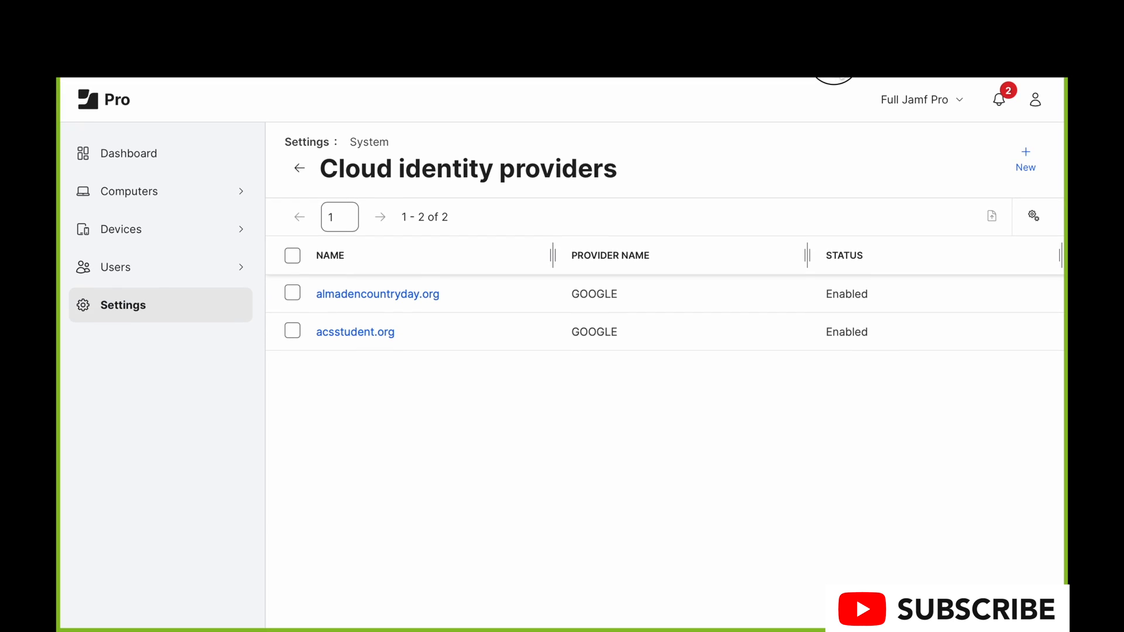
mouse_move(429, 301)
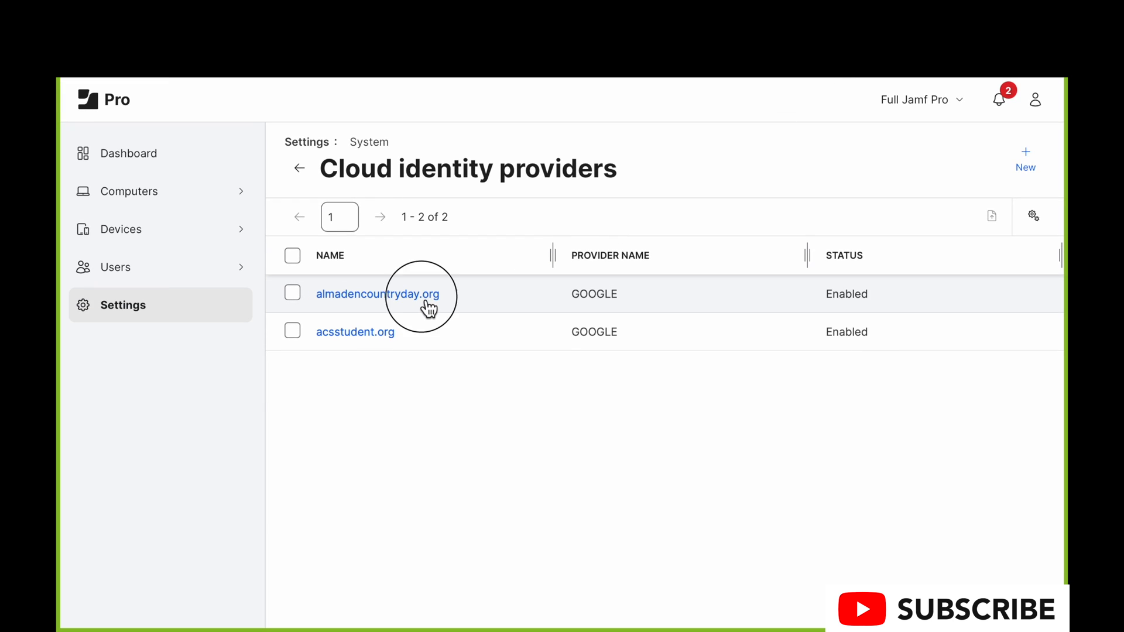
left_click(378, 294)
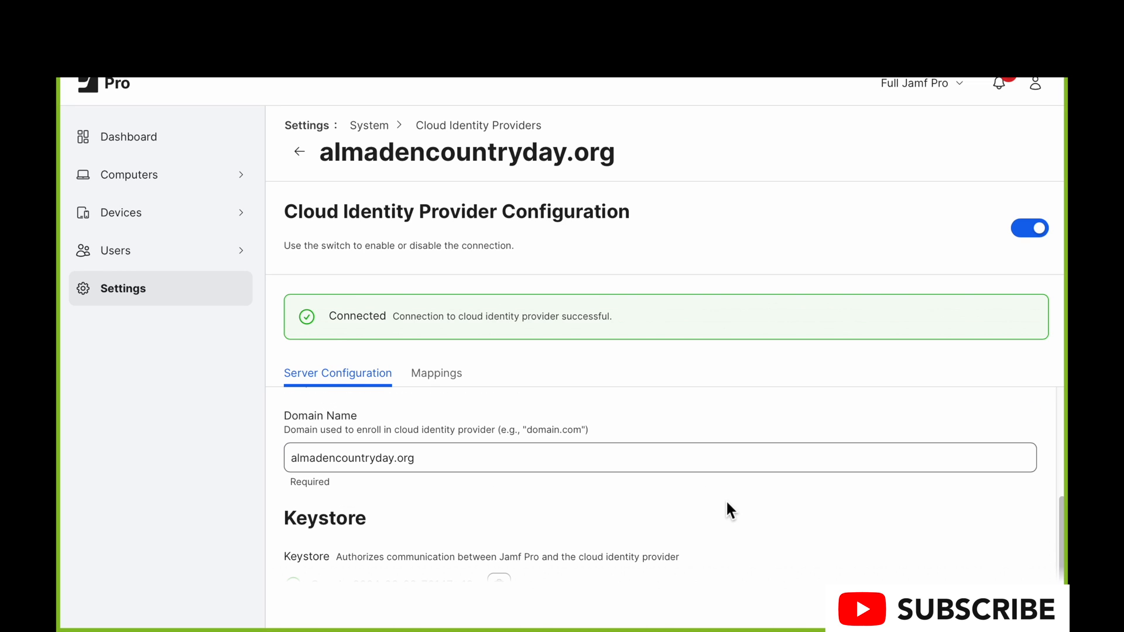
scroll("down", 3)
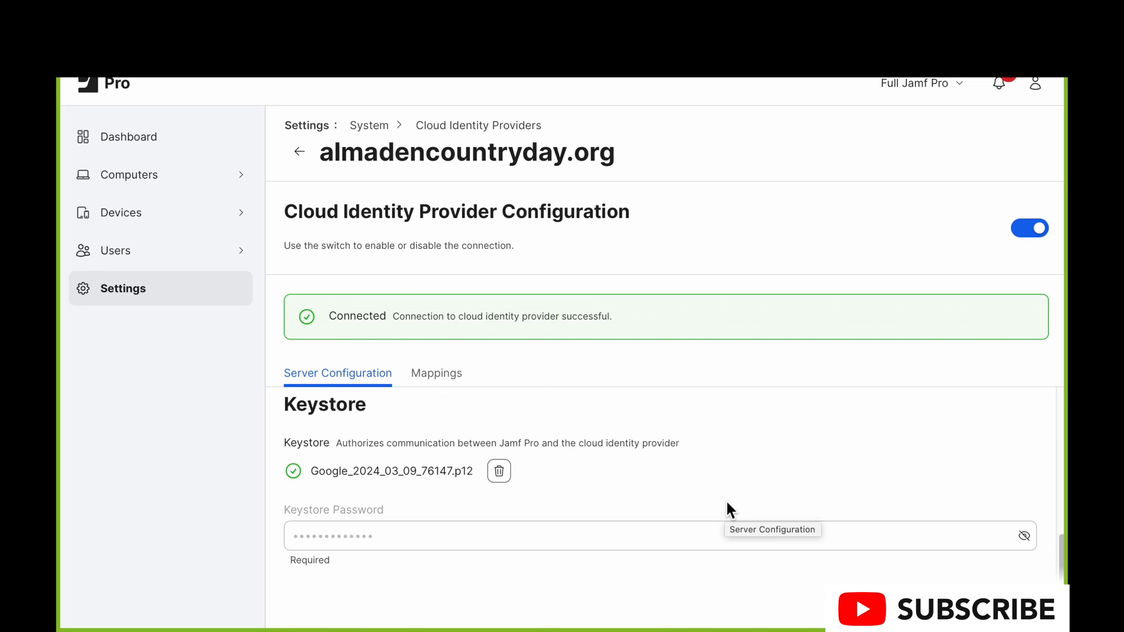
scroll("down", 3)
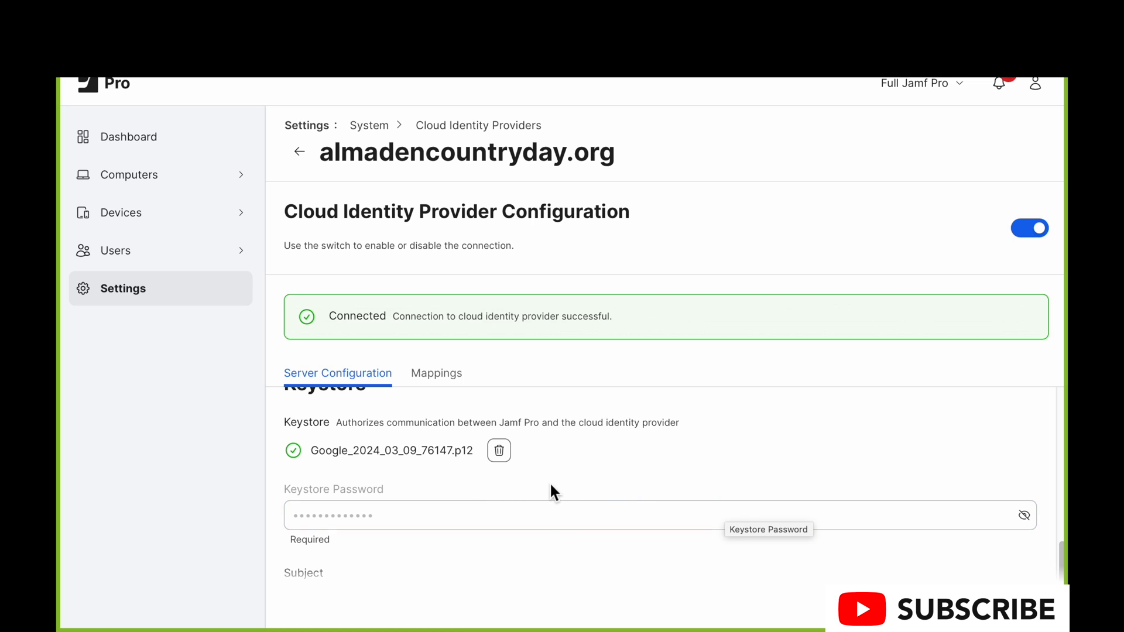
mouse_move(499, 450)
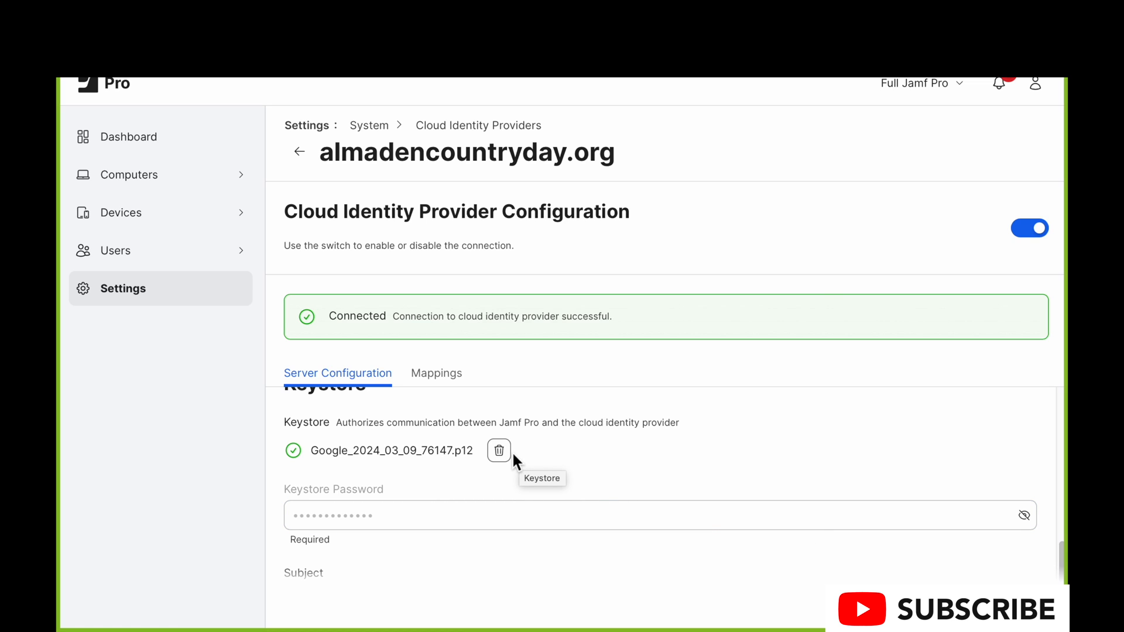
mouse_move(513, 463)
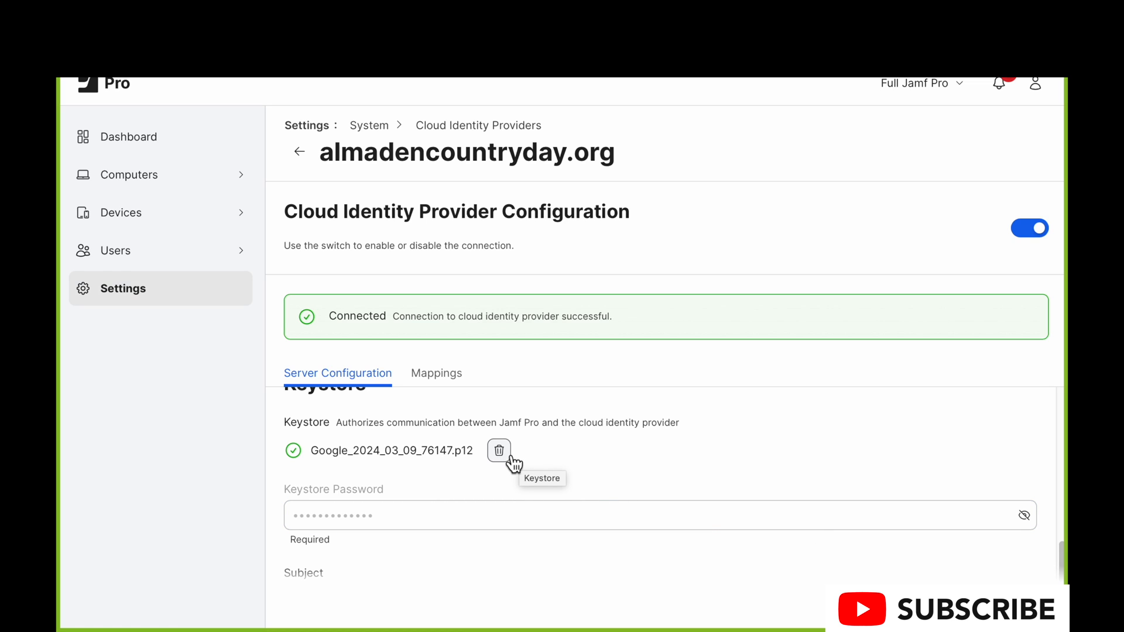
mouse_move(513, 419)
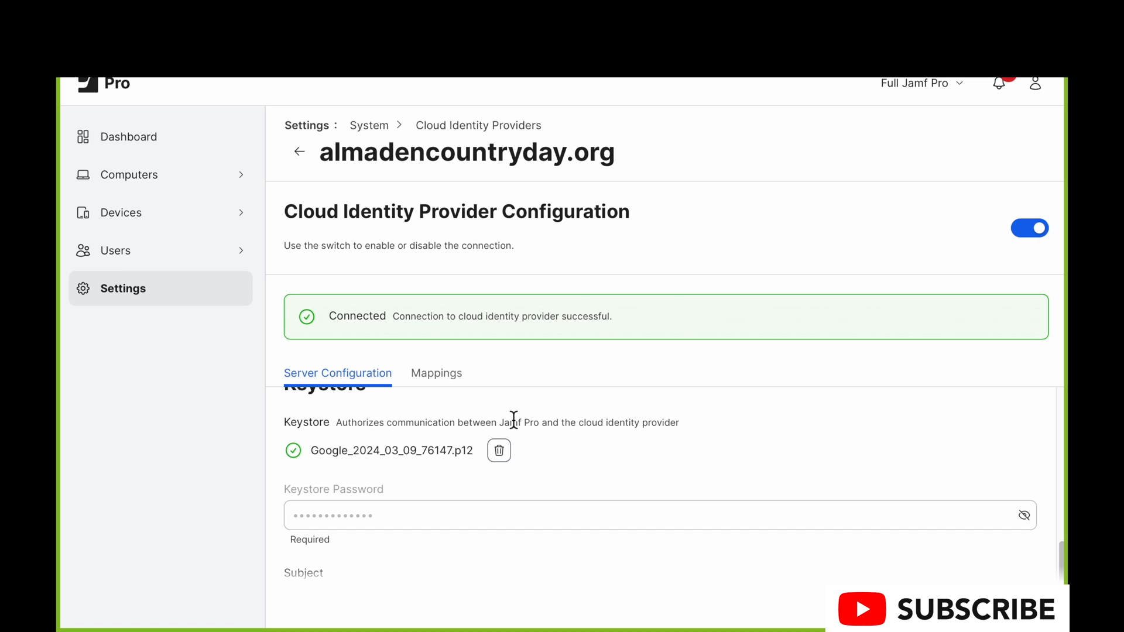
mouse_move(512, 481)
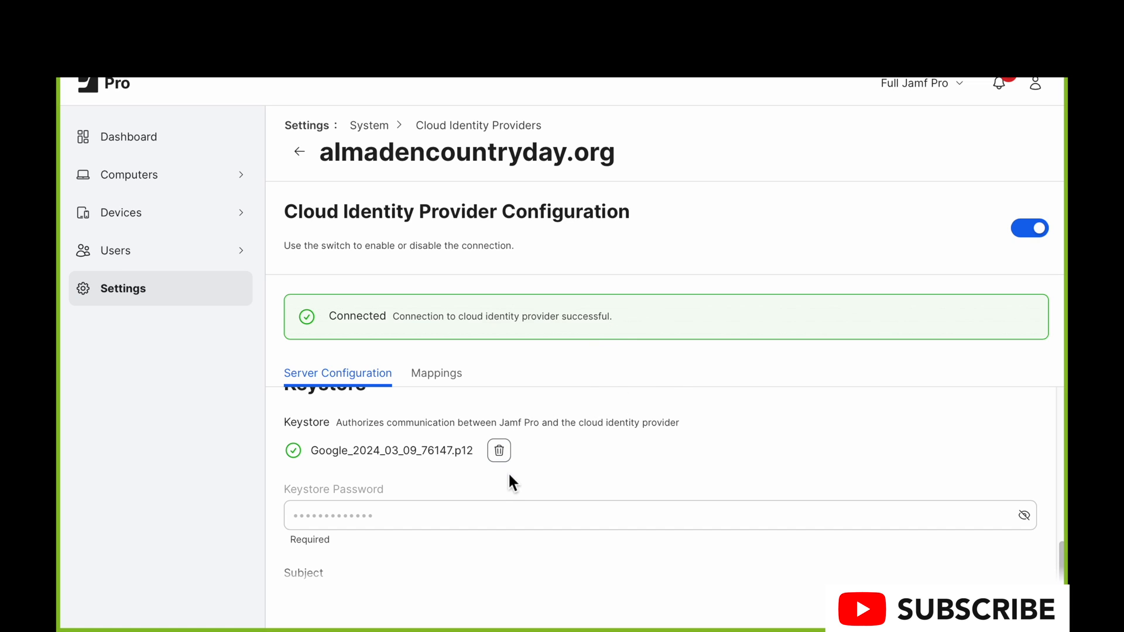
mouse_move(512, 479)
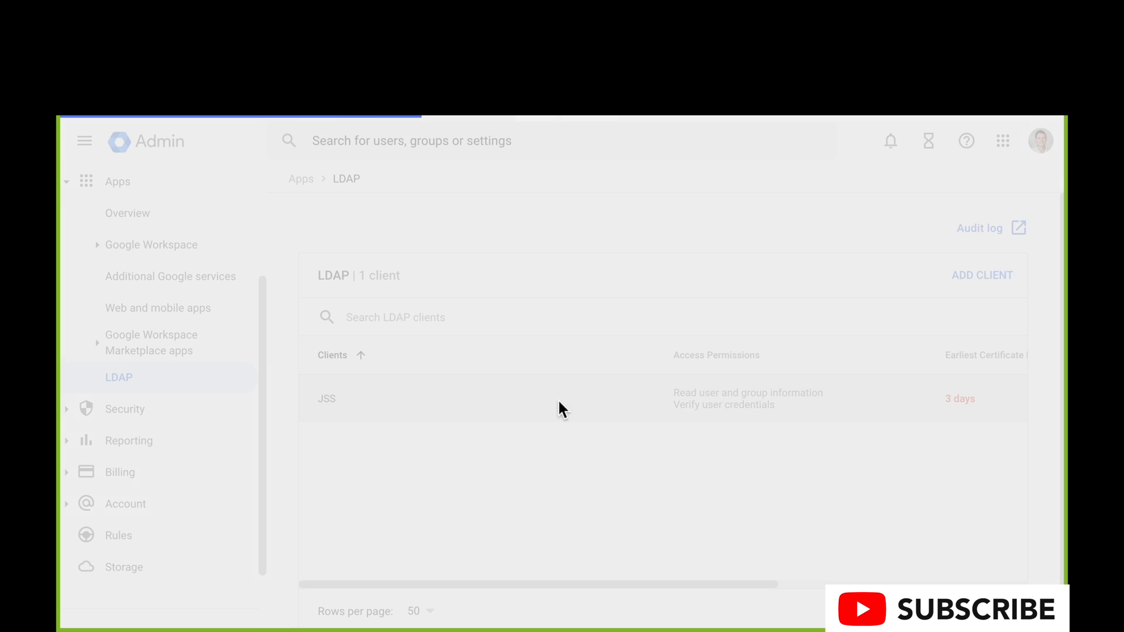
- In Apps > LDAP, open JSS, expand Authentication and download its certificate
left_click(327, 398)
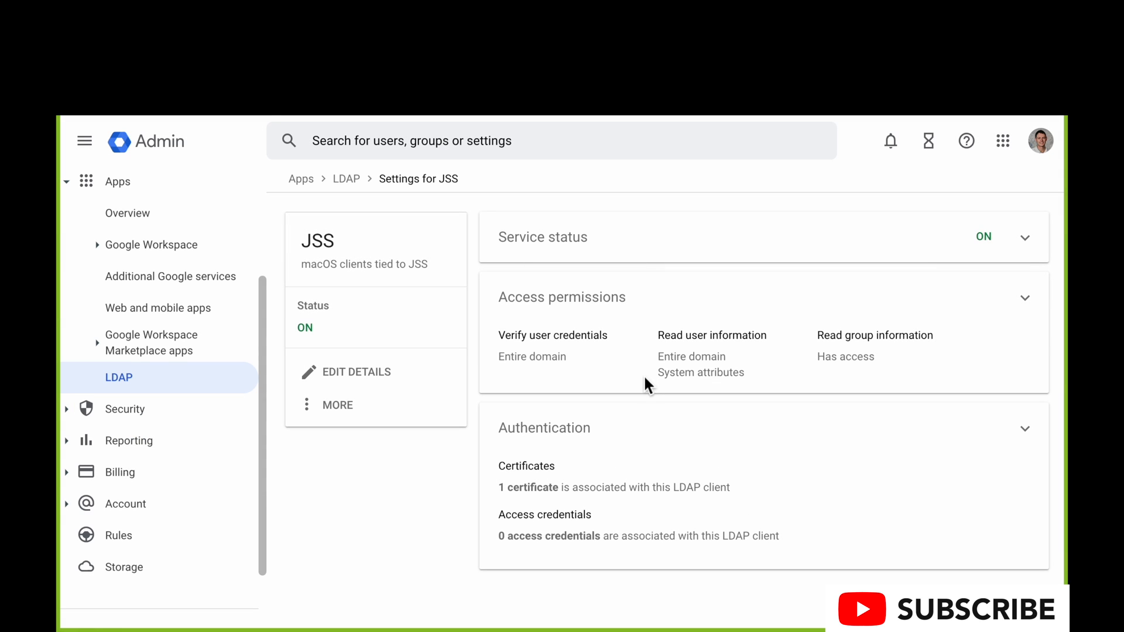
mouse_move(510, 418)
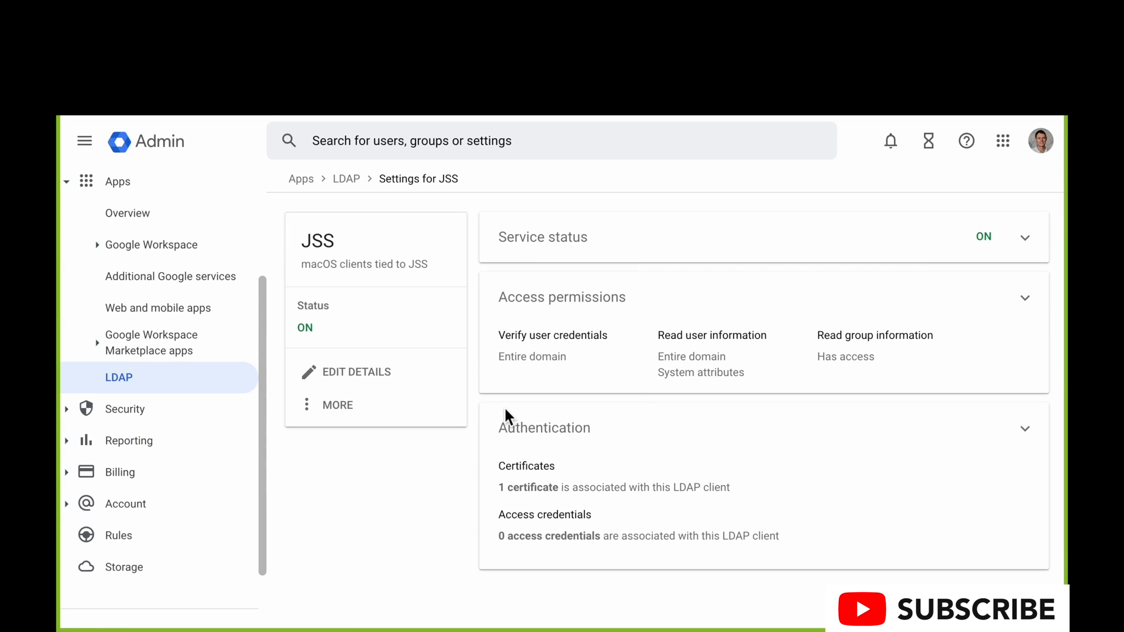
mouse_move(692, 507)
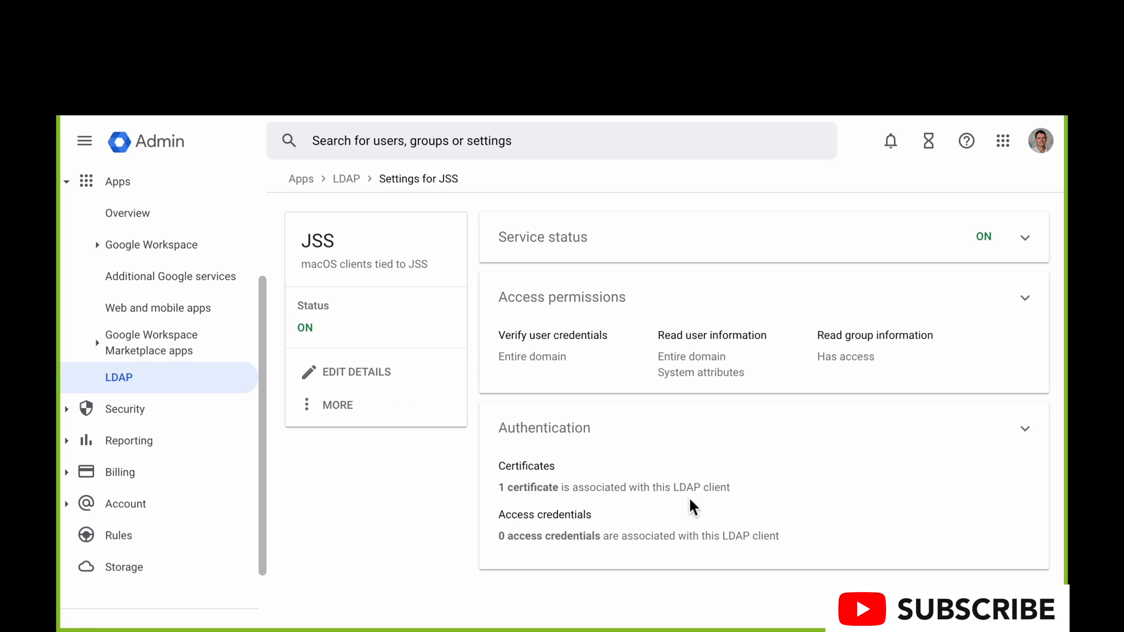
mouse_move(1026, 429)
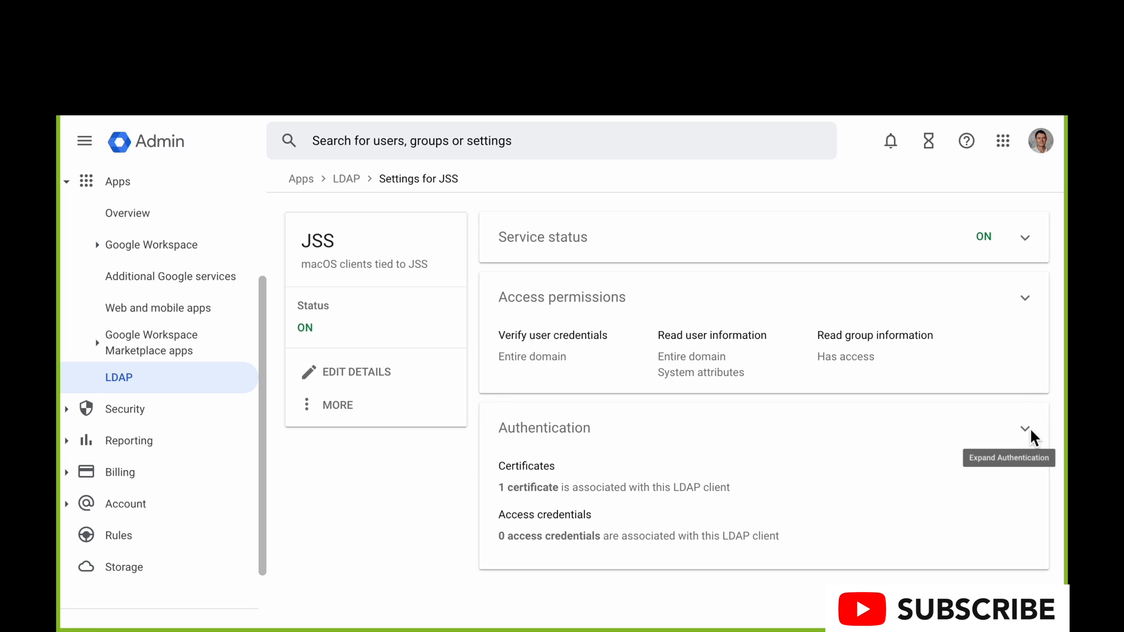
left_click(1025, 429)
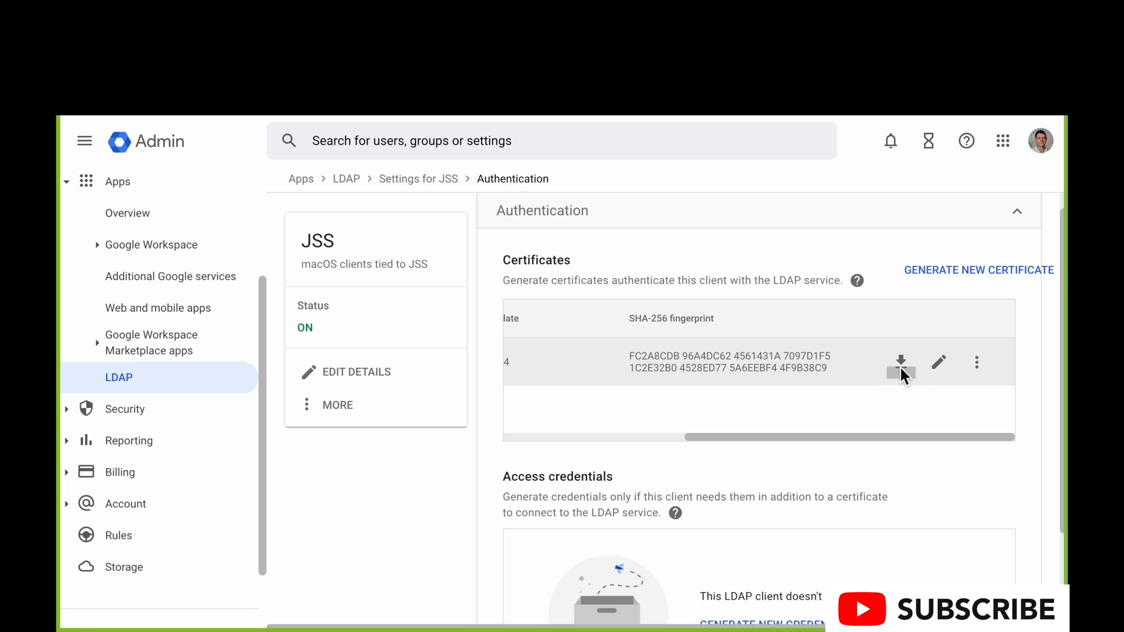
left_click(902, 363)
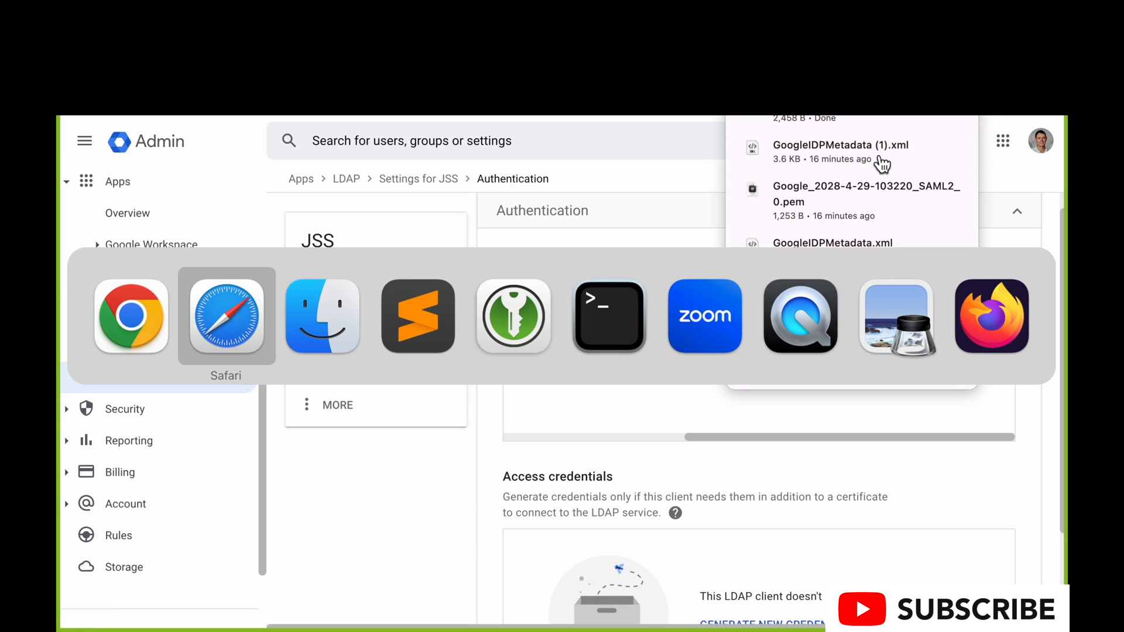
- In Finder, open the Google_2024_03_09_76147 folder showing its .crt and .key files
left_click(322, 318)
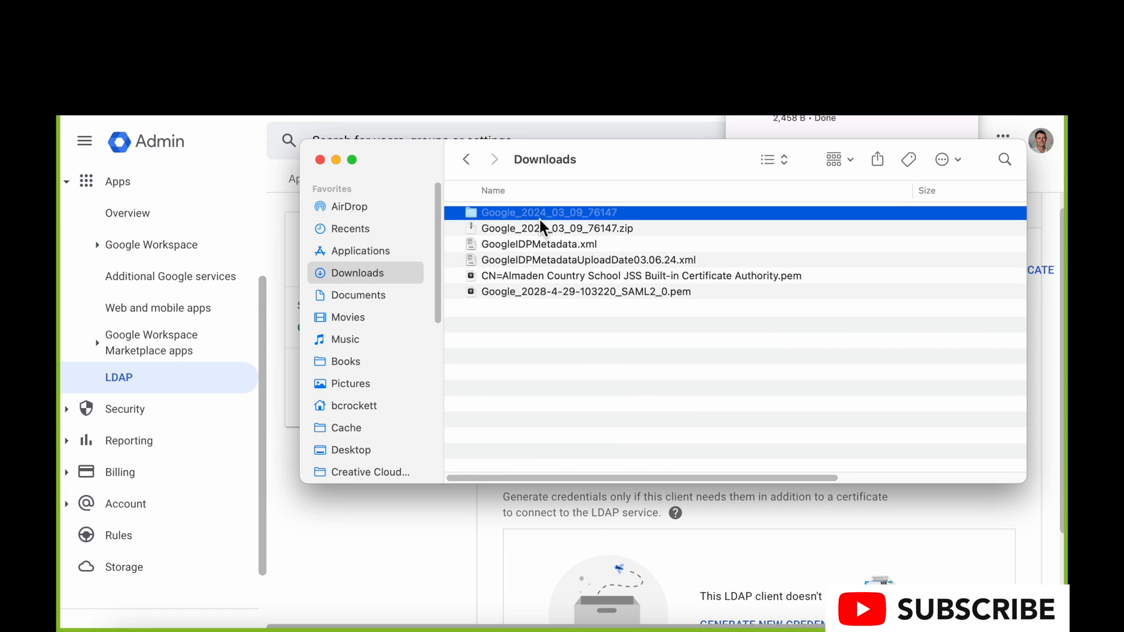
double_click(546, 212)
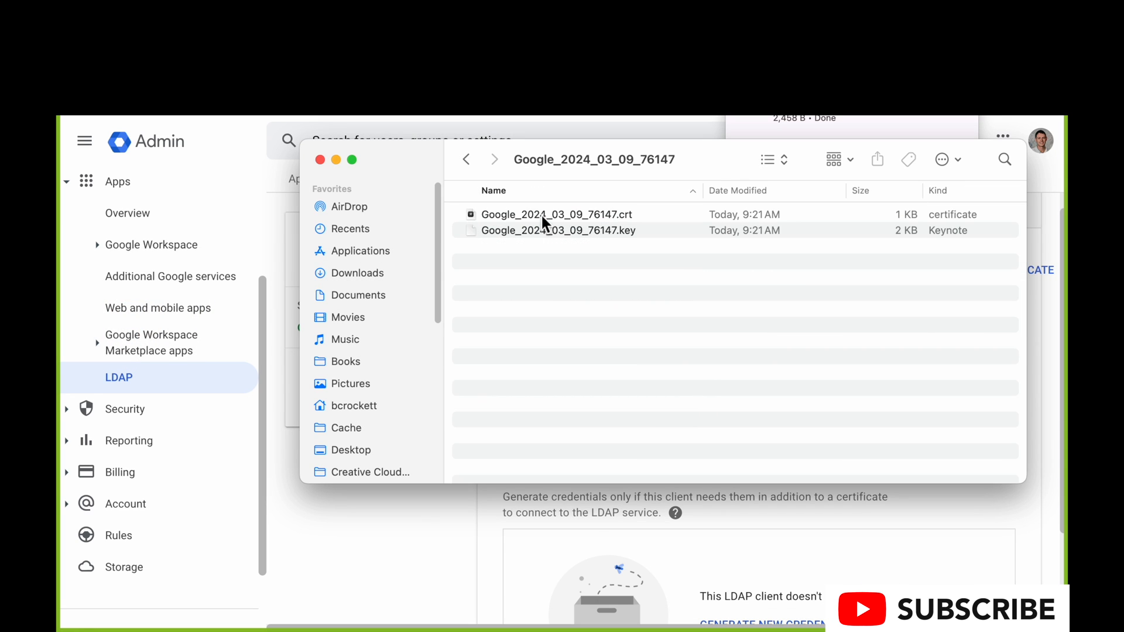
mouse_move(630, 269)
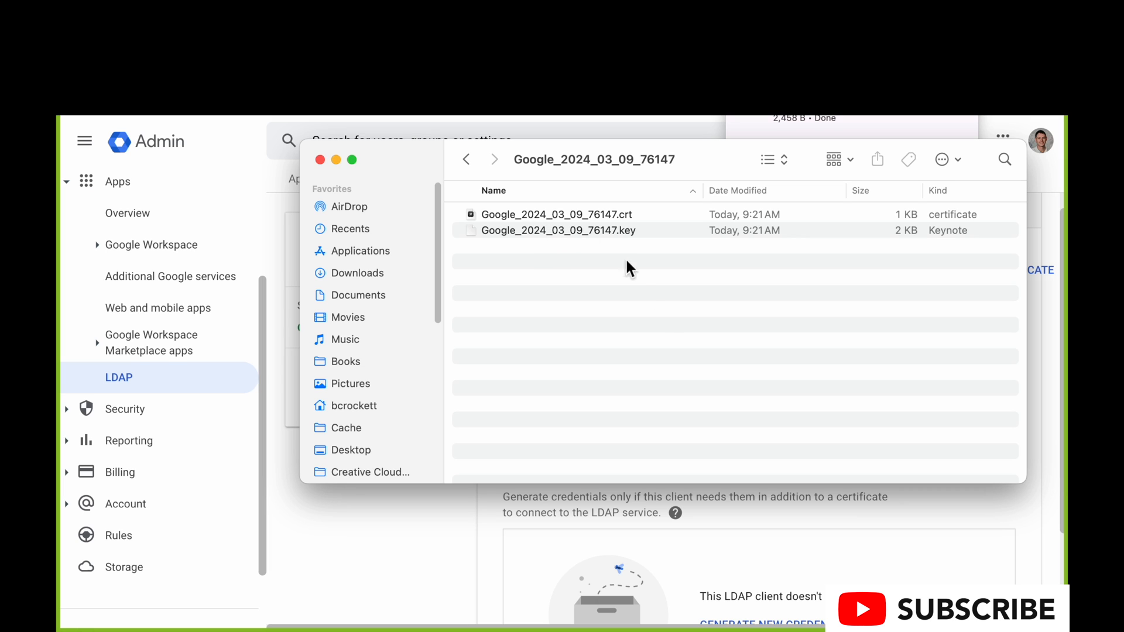
mouse_move(711, 513)
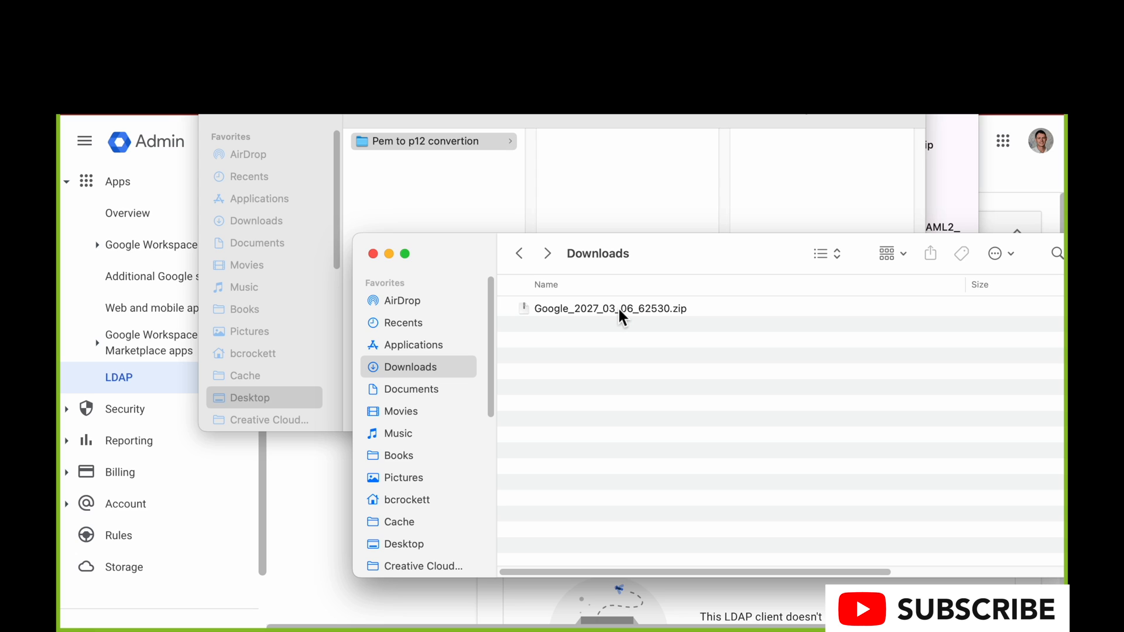
- Move the 2027 certificate zip into the Pem to p12 convertion folder and extract its .crt and .key there
left_click(620, 315)
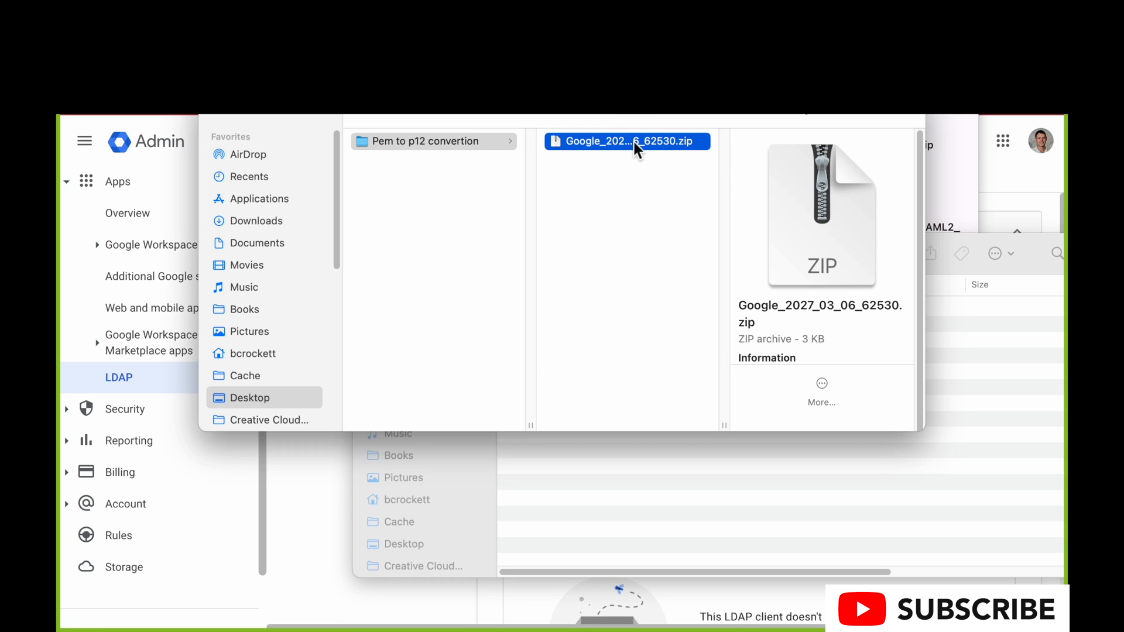
left_click(617, 142)
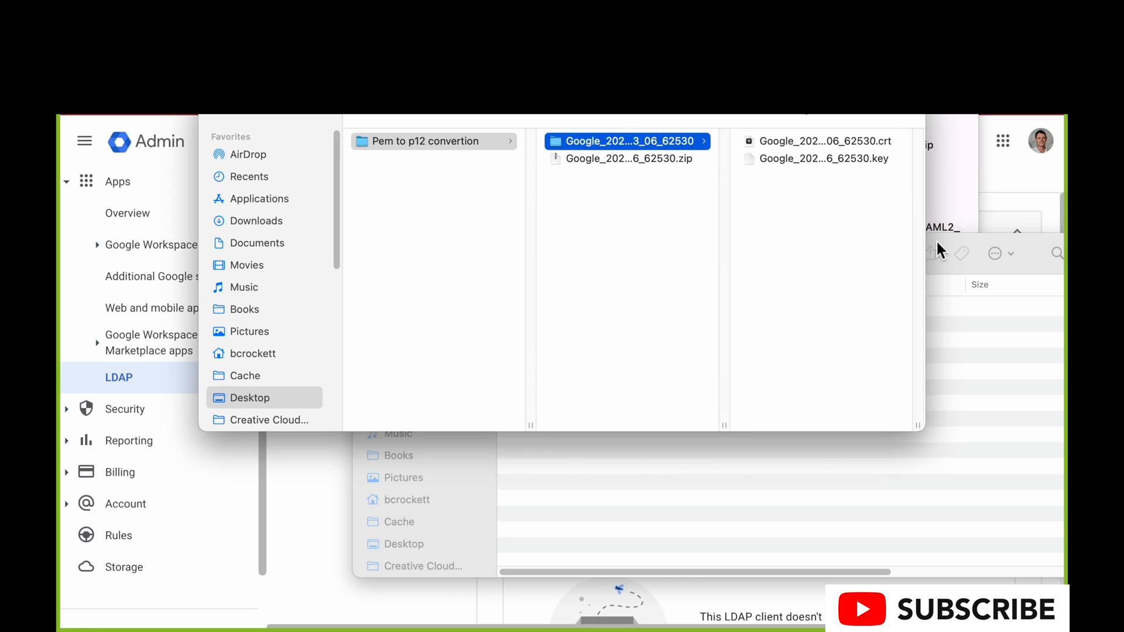
mouse_move(757, 148)
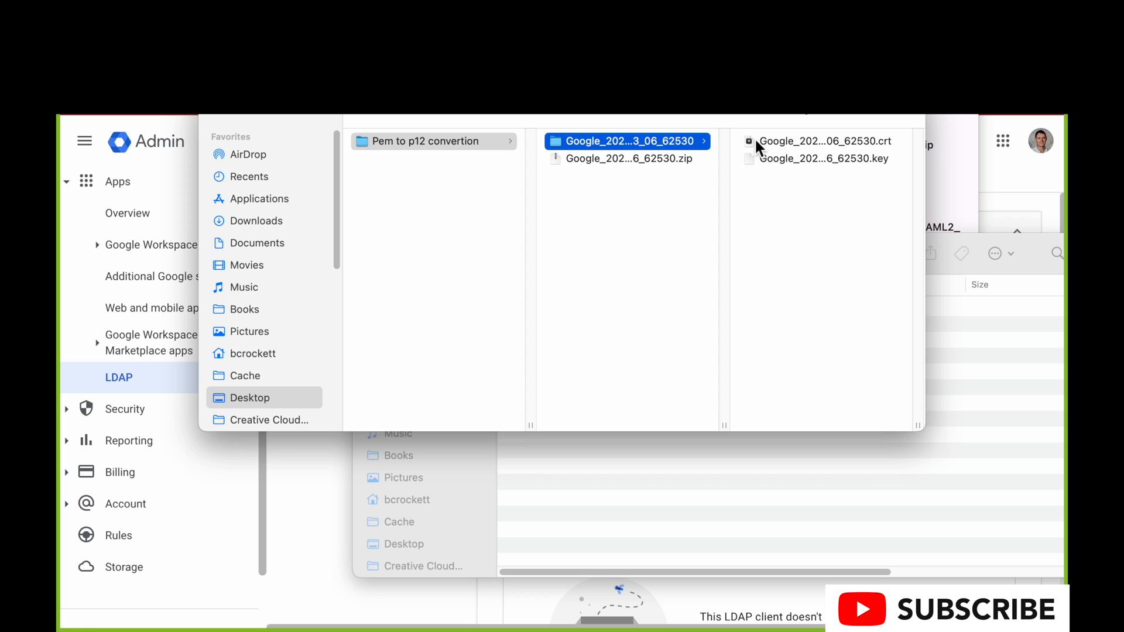
mouse_move(768, 149)
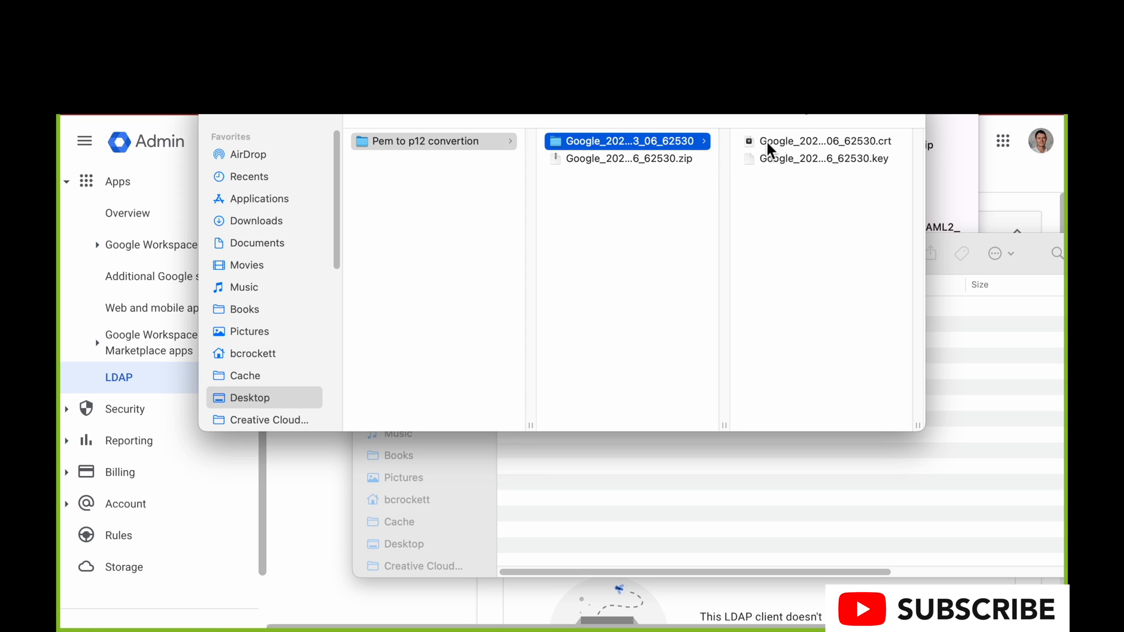
left_click(822, 141)
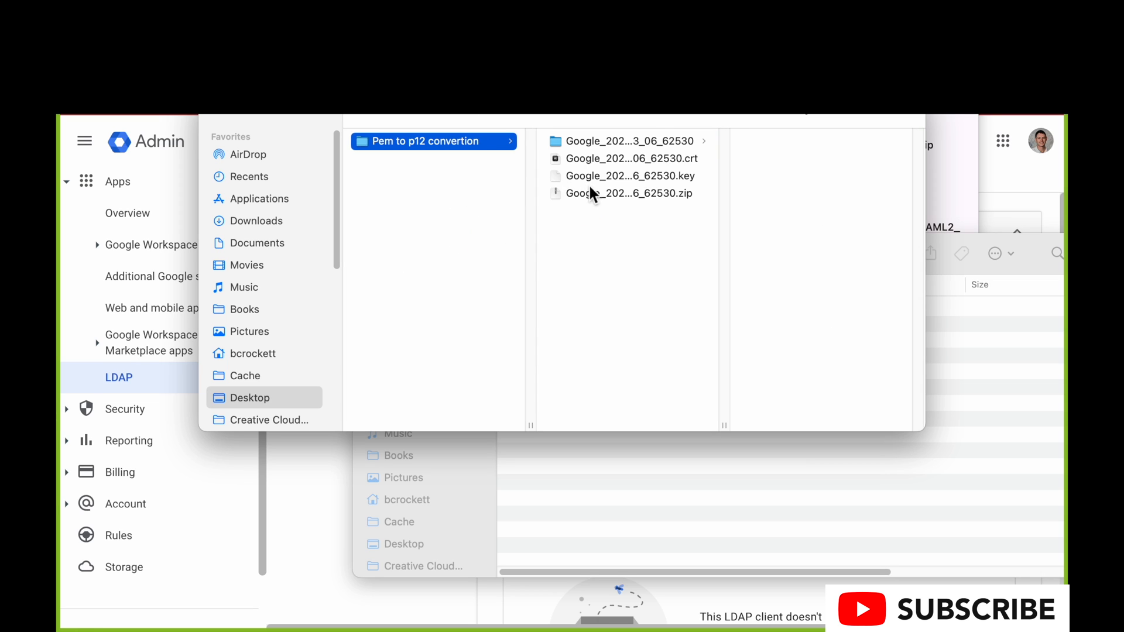
left_click(630, 193)
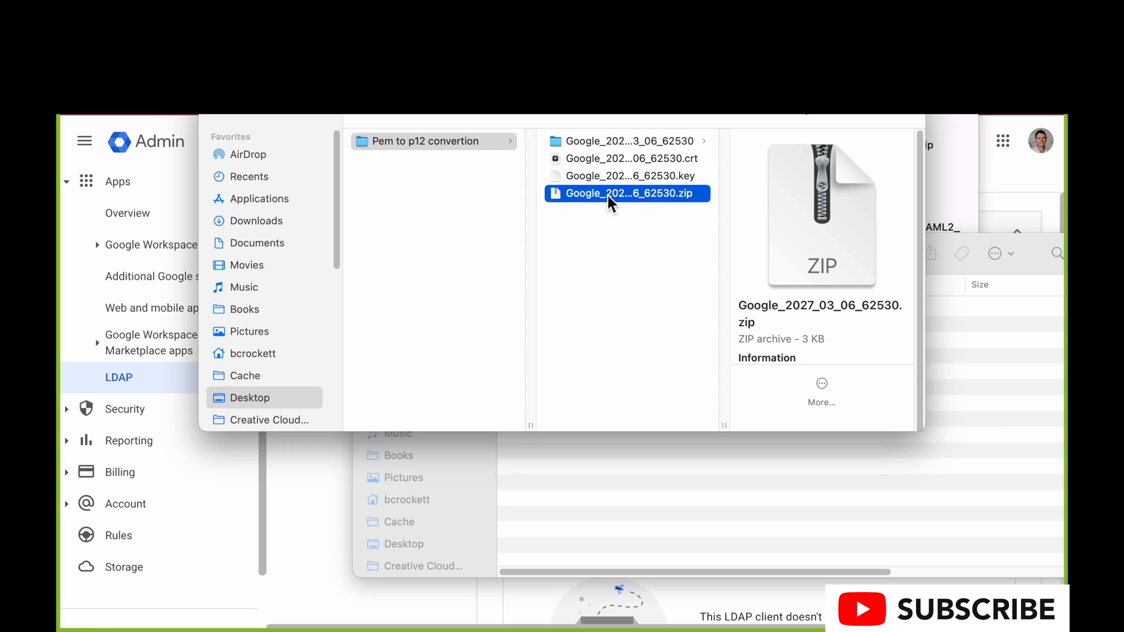
right_click(625, 193)
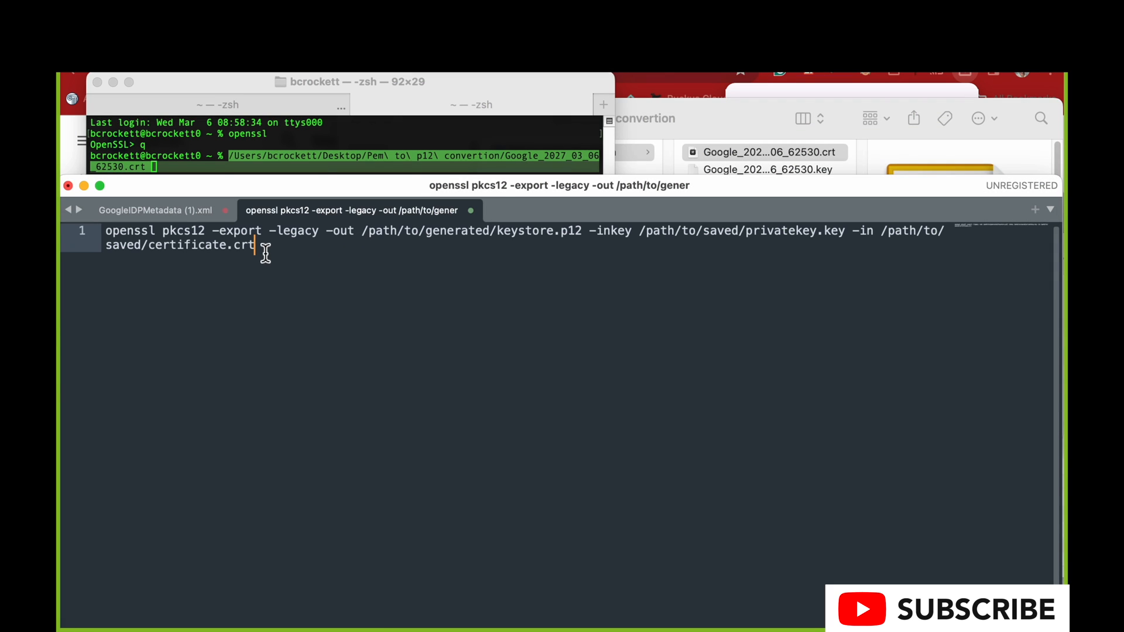
mouse_move(888, 241)
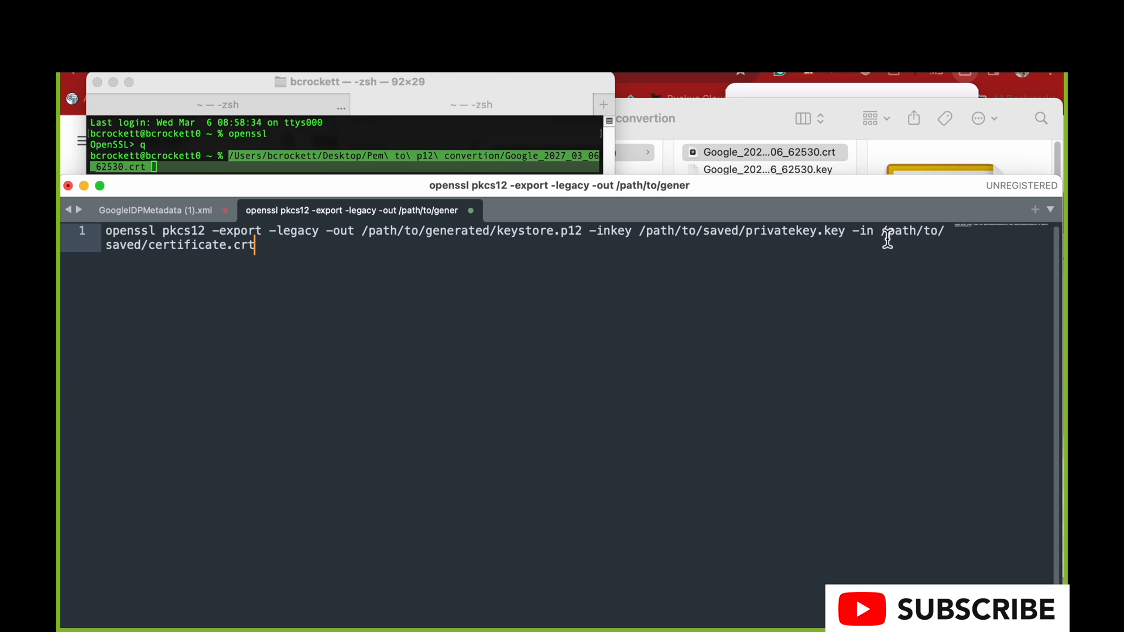
mouse_move(703, 311)
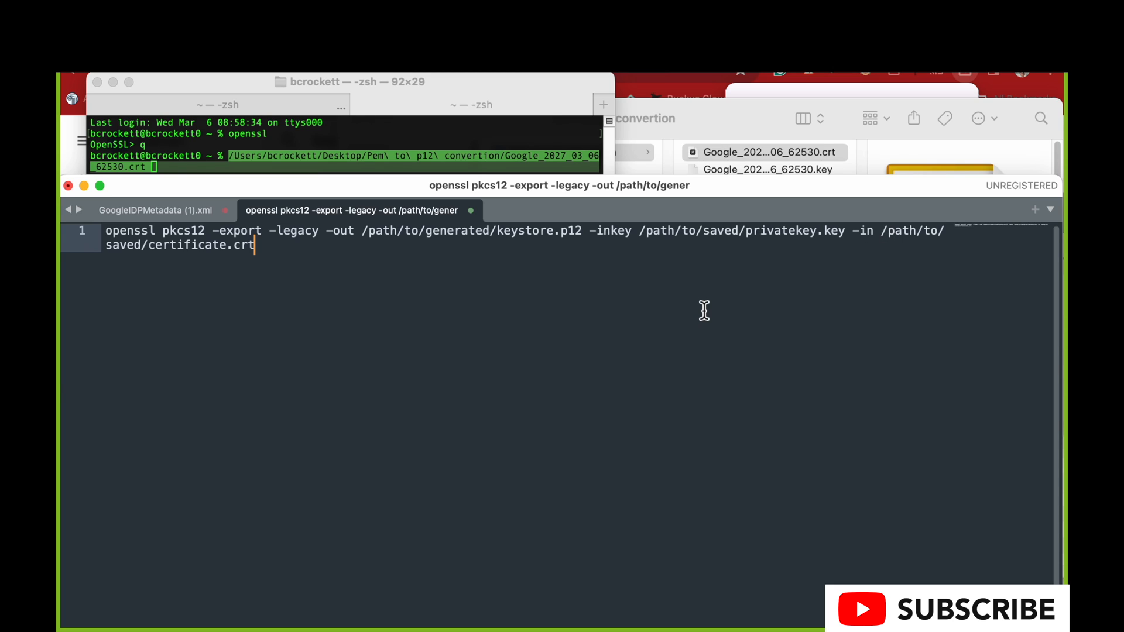
mouse_move(270, 253)
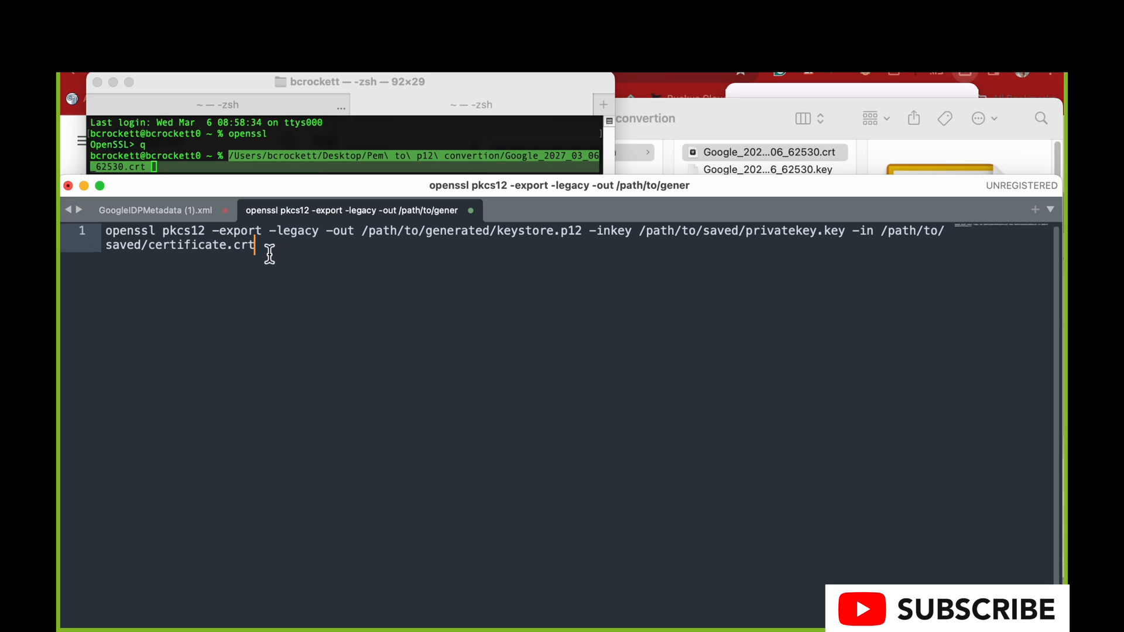
- Paste the Google_2027_03_06_62530.crt path into the openssl pkcs12 command's certificate input
type("/Users/bcrockett/Desktop/Pem\\ to\\ p12\\ convertion/Google_2027_03_06_62530.crt")
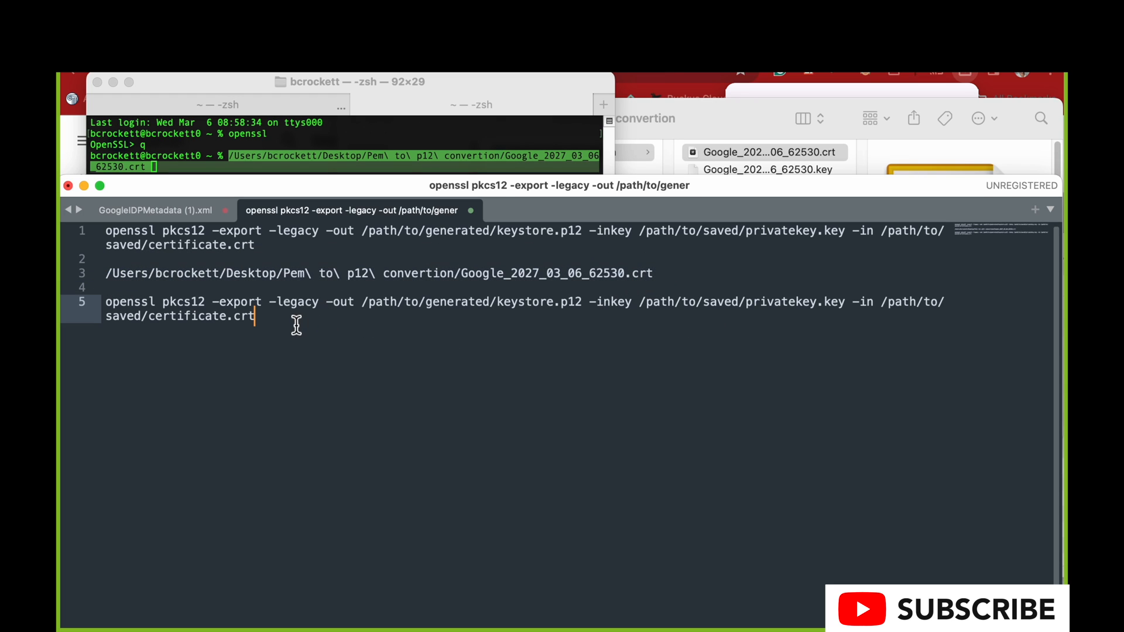
mouse_move(884, 310)
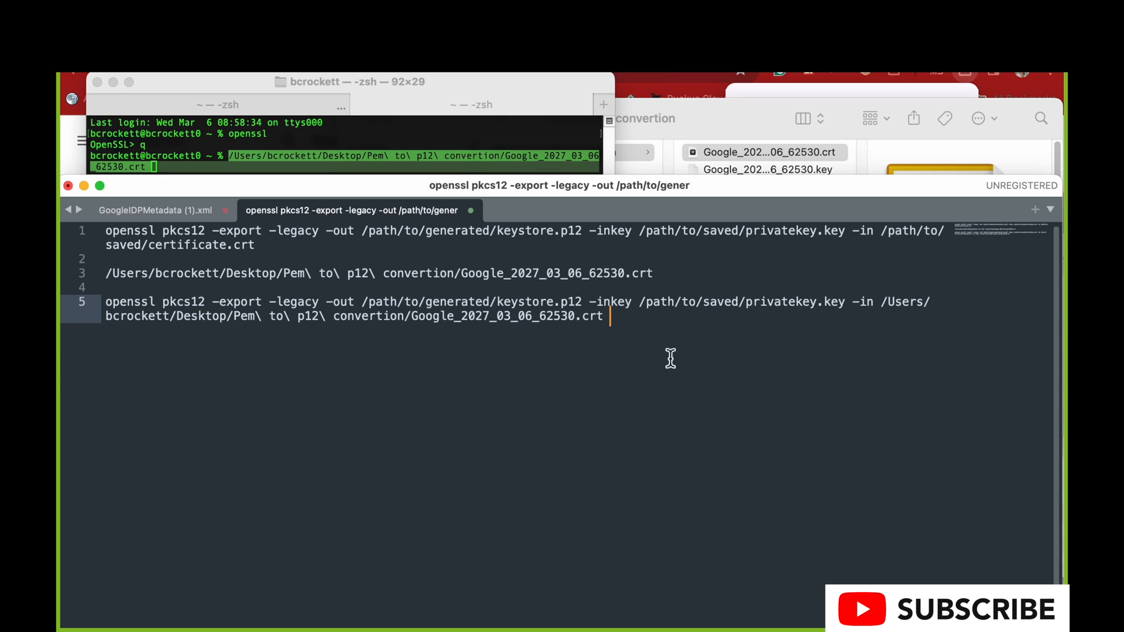
mouse_move(475, 343)
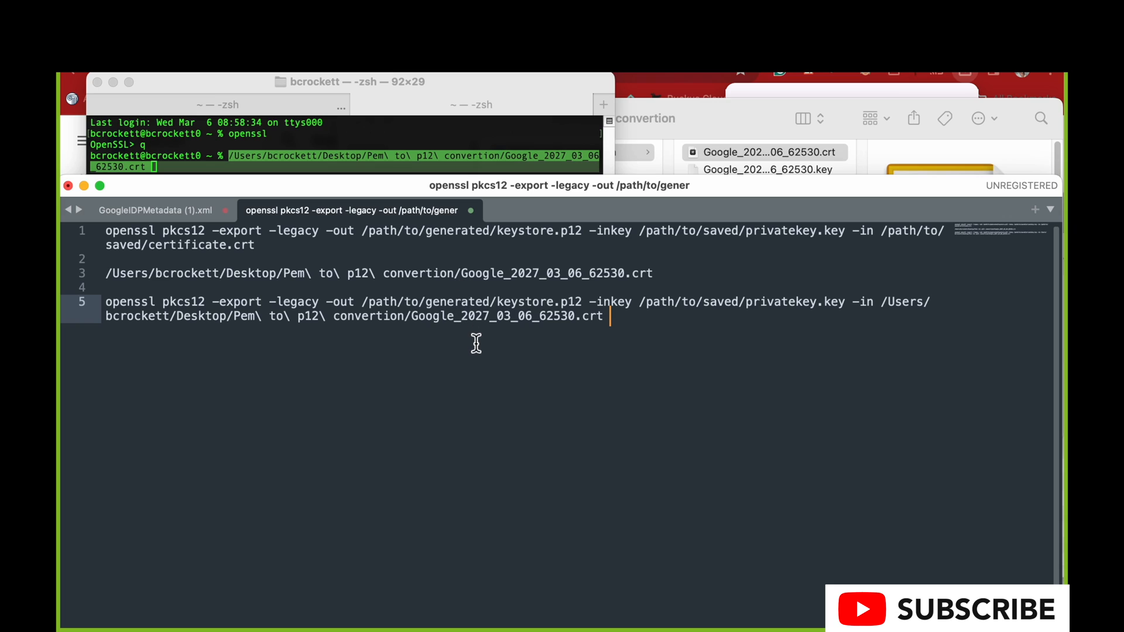
mouse_move(419, 287)
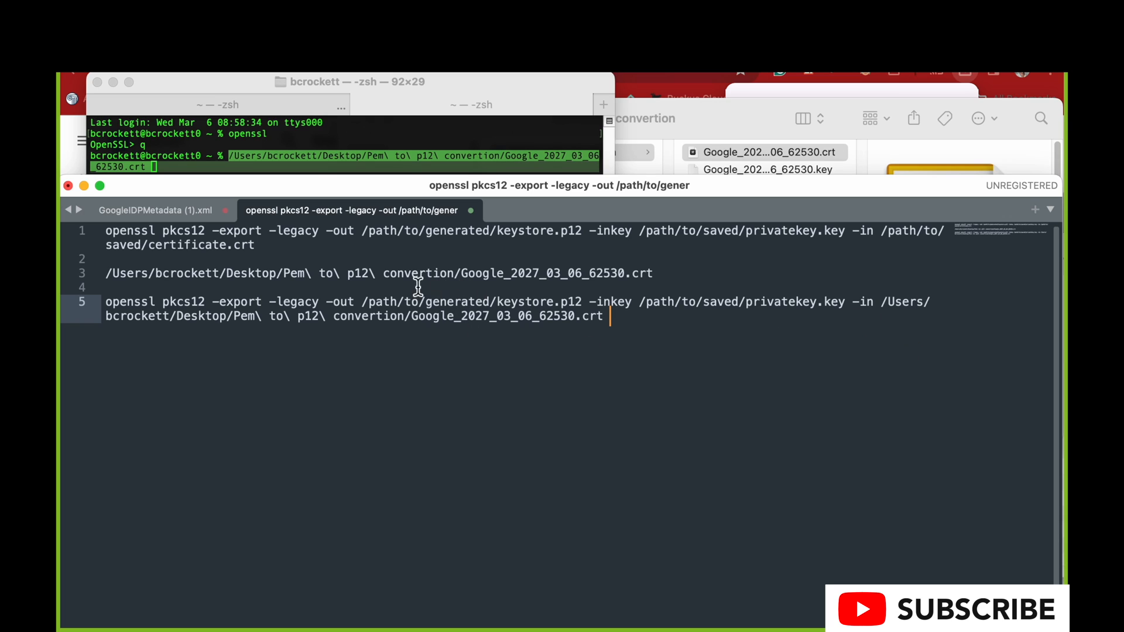
mouse_move(678, 225)
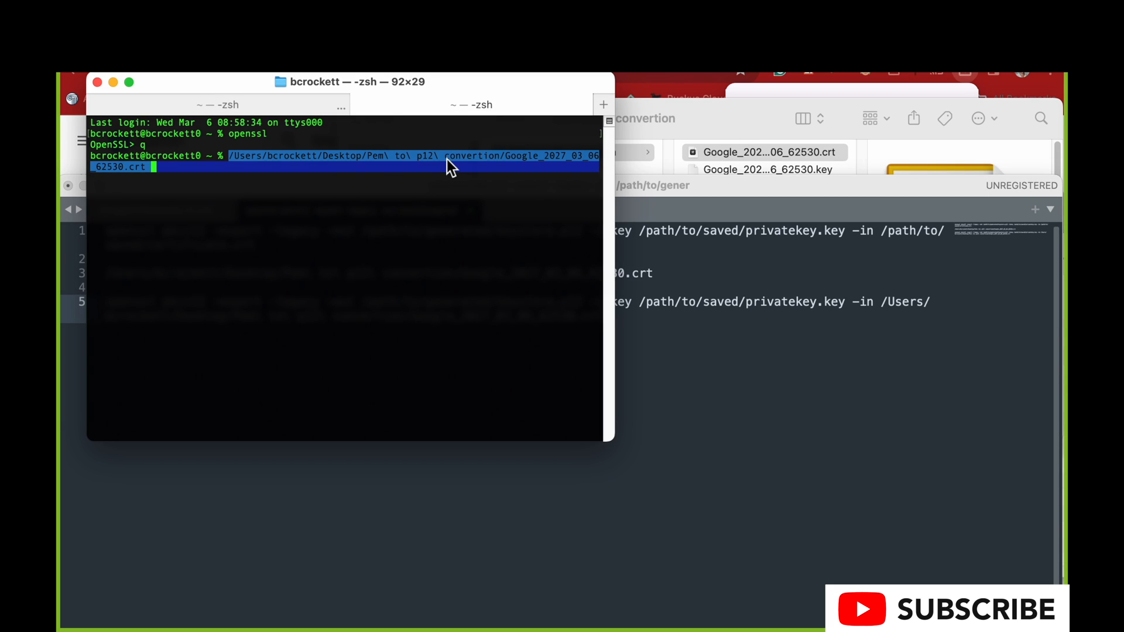
- Run an openssl pkcs12 command in Terminal so its usage options are listed
key("Return")
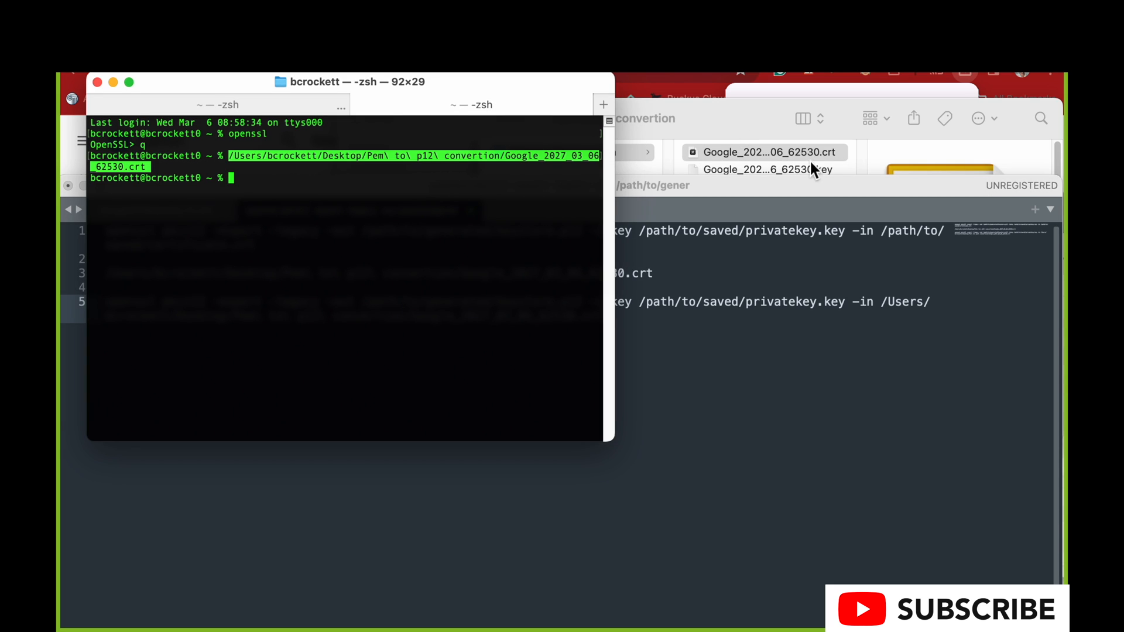
left_click(763, 170)
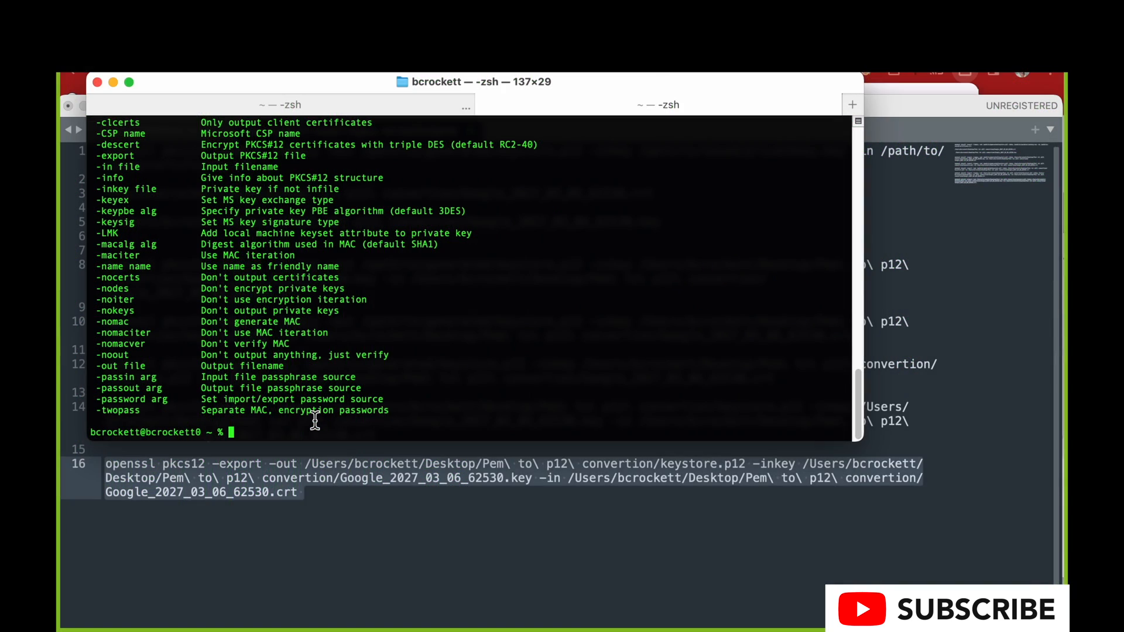
- Run the openssl pkcs12 -export command with a verified export password to create keystore.p12, then return to Jamf Pro
key("Return")
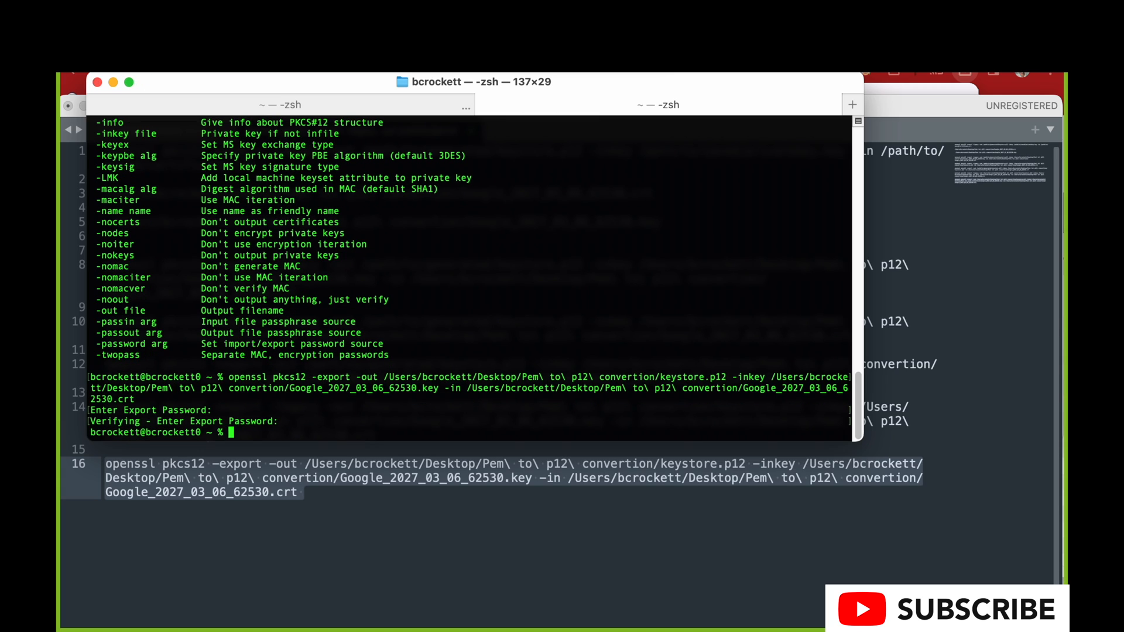
mouse_move(442, 399)
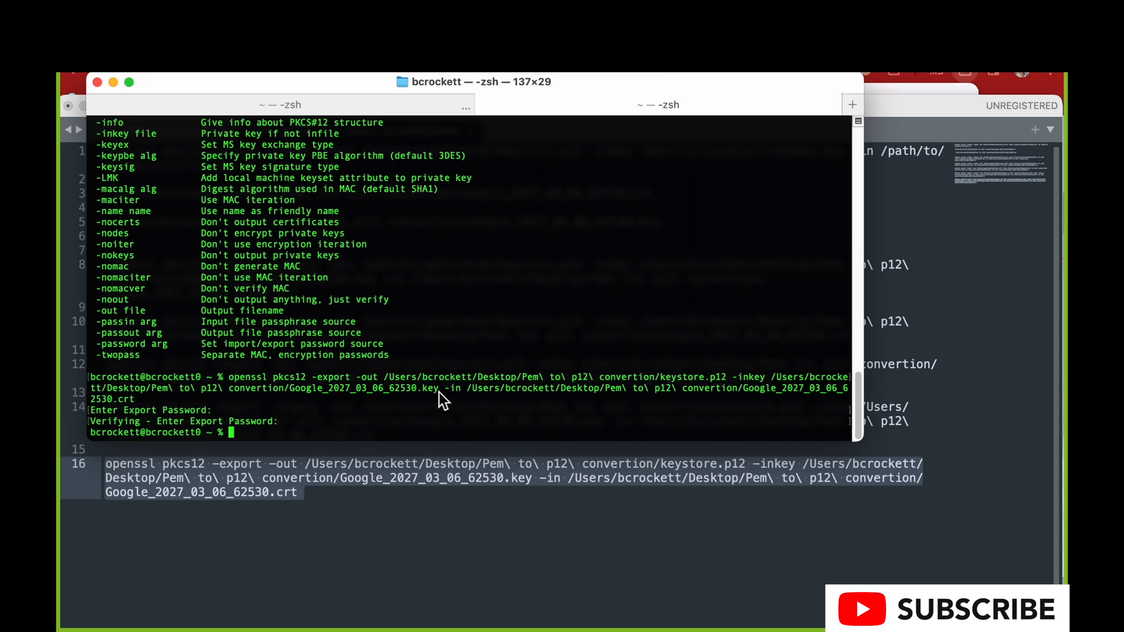
mouse_move(892, 107)
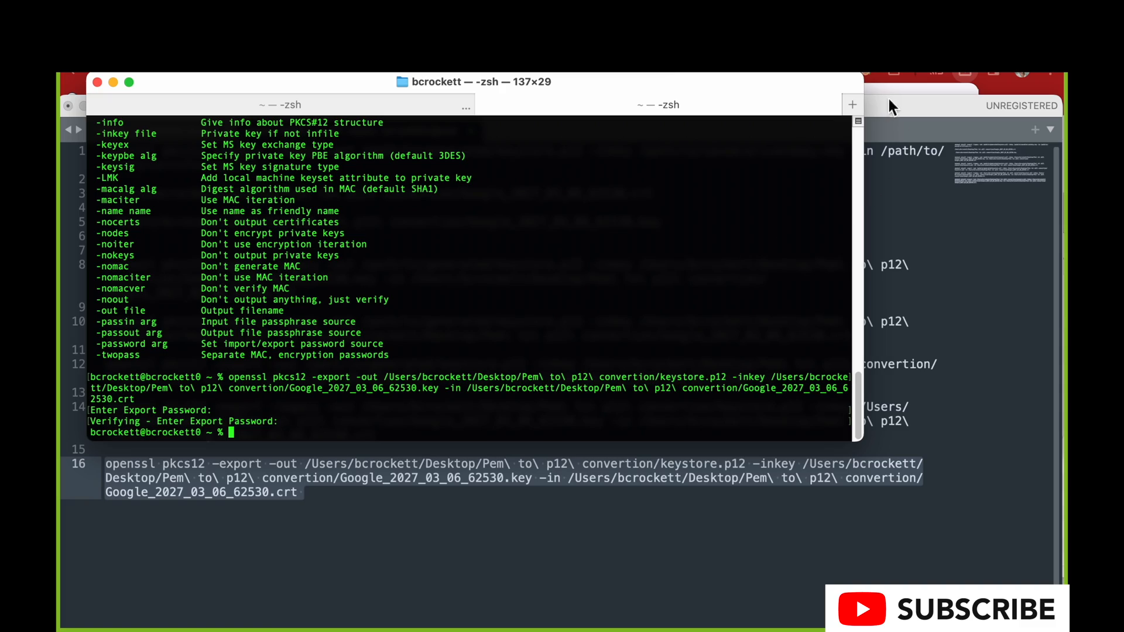
left_click(999, 106)
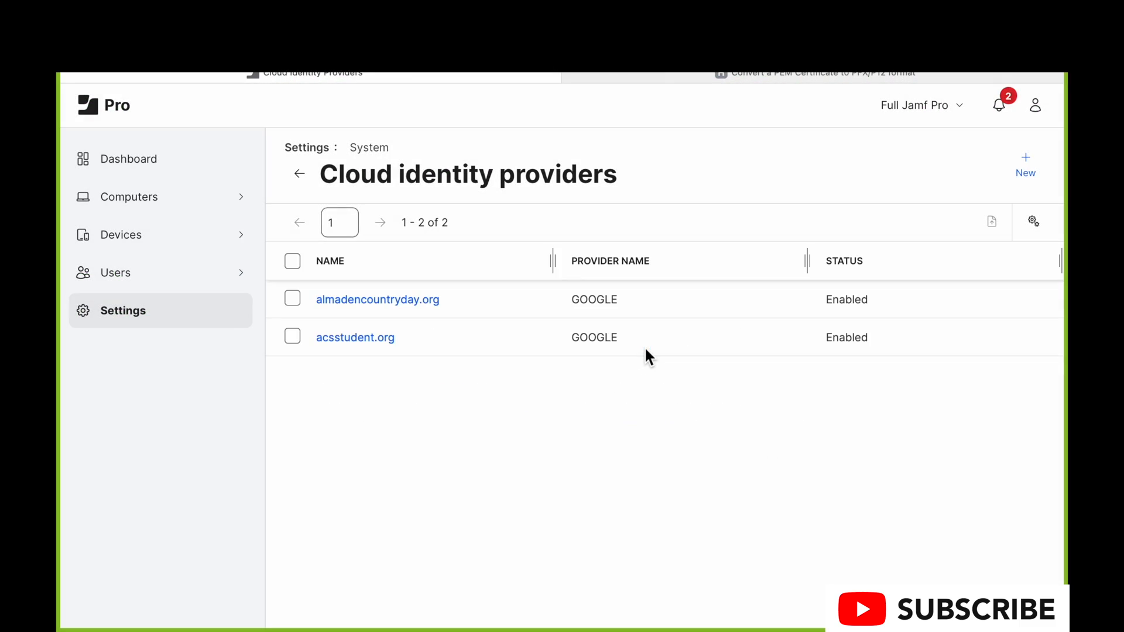
- Replace the old 2024 keystore on almadencountryday.org with Desktop > Pem to p12 convertion > keystore.p12
left_click(378, 299)
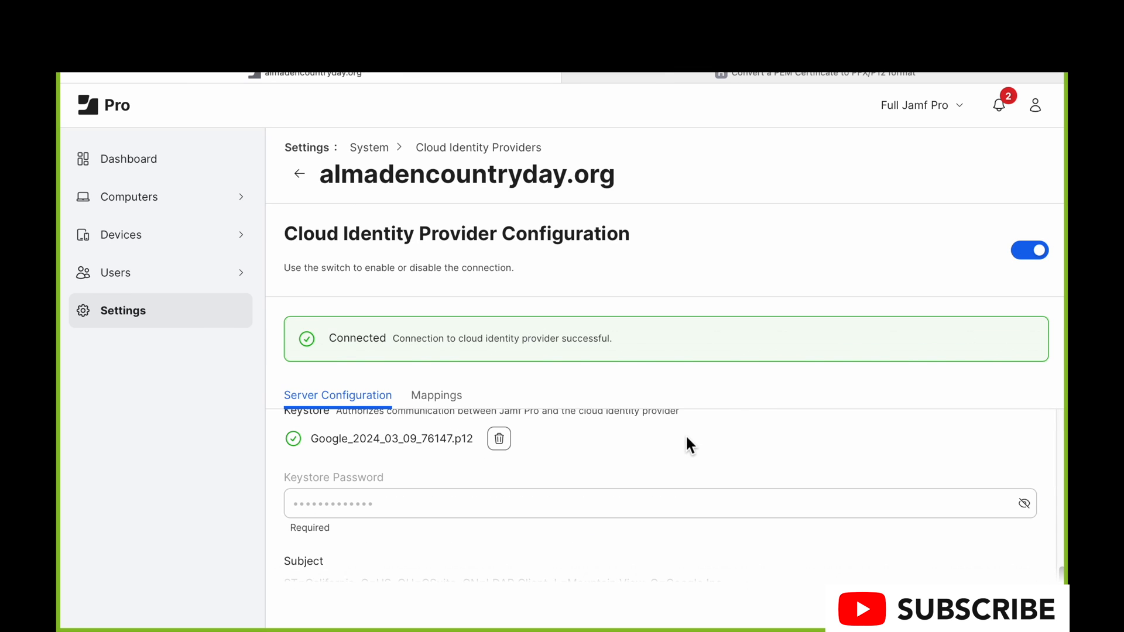
left_click(499, 438)
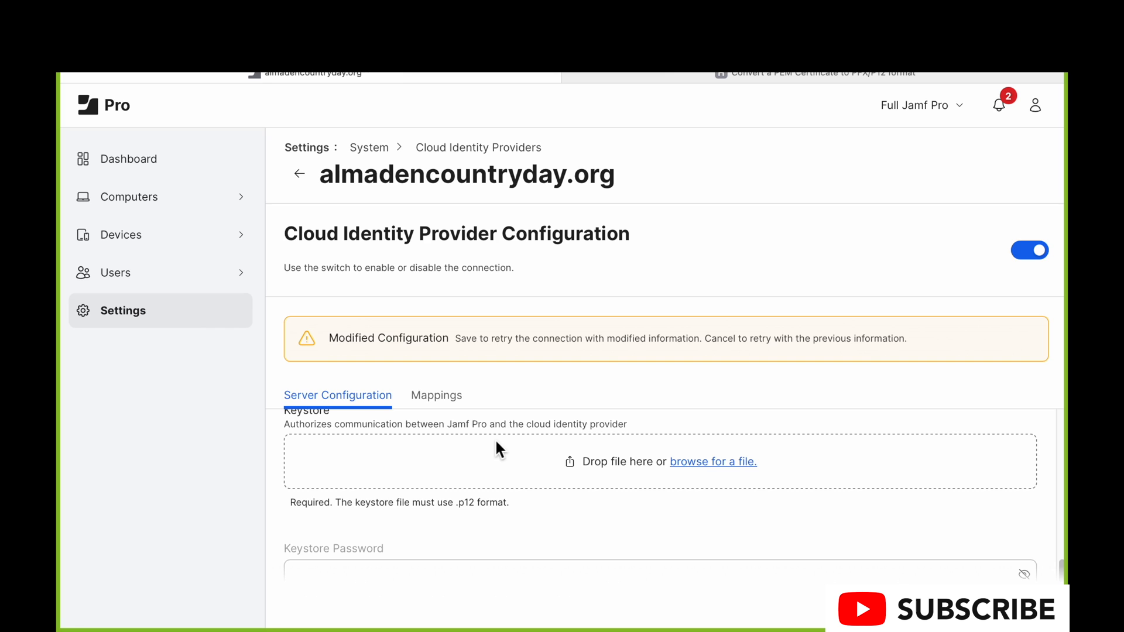
left_click(713, 462)
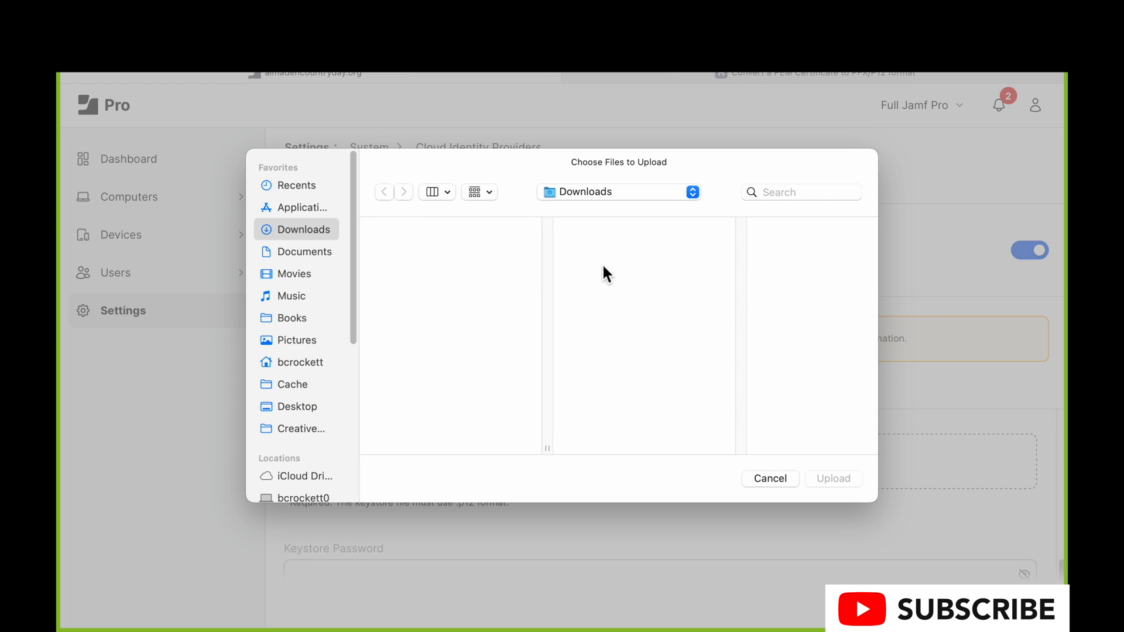
mouse_move(299, 264)
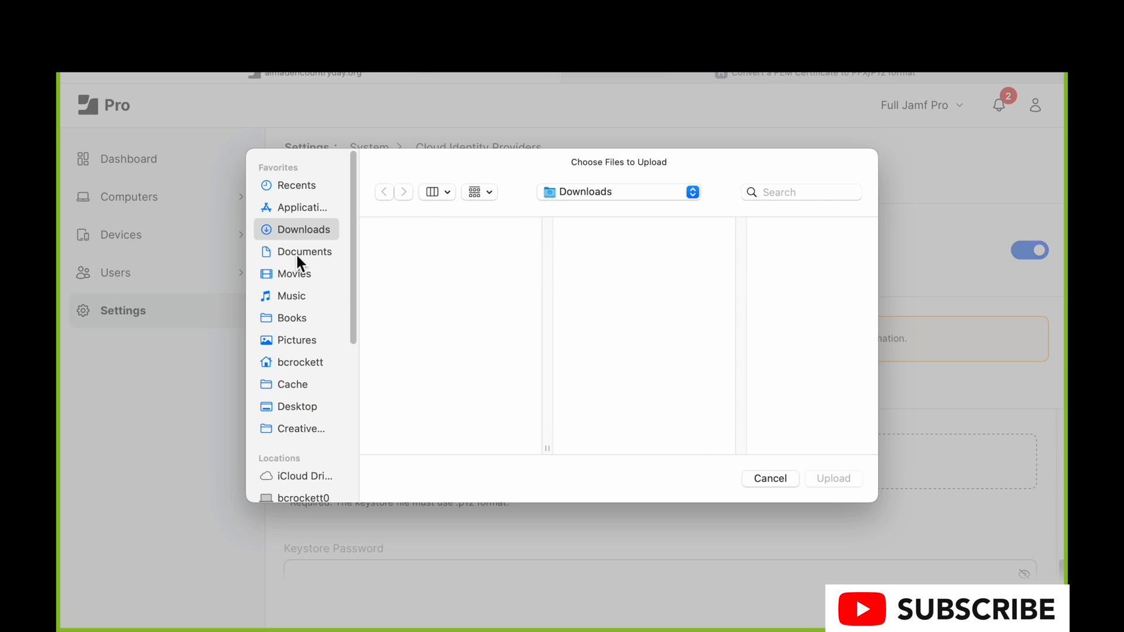
left_click(296, 406)
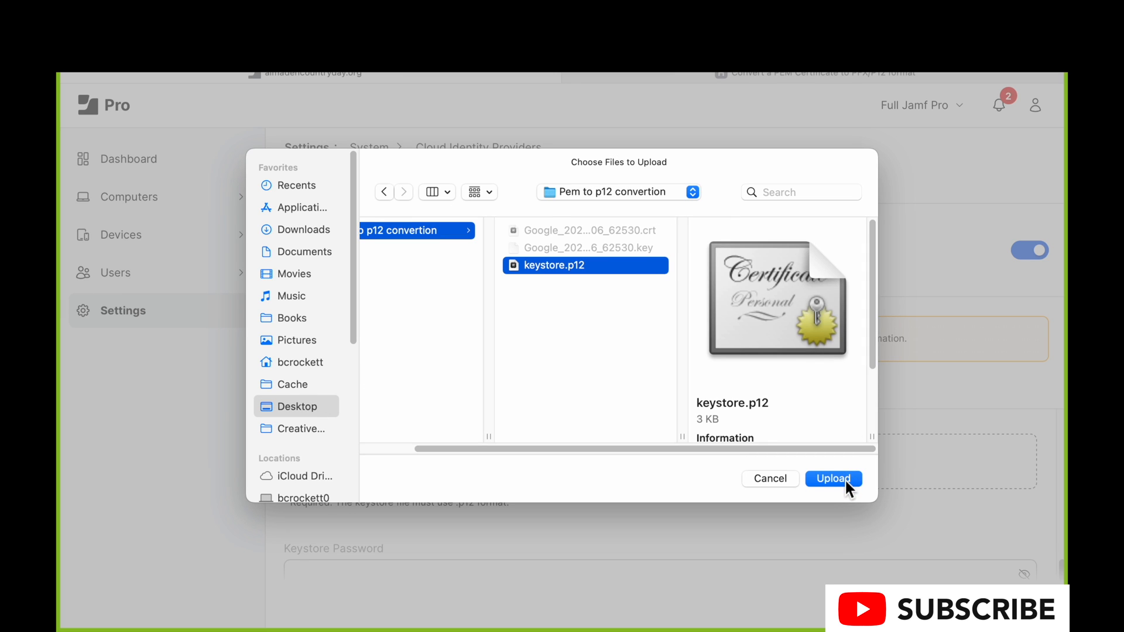
left_click(832, 479)
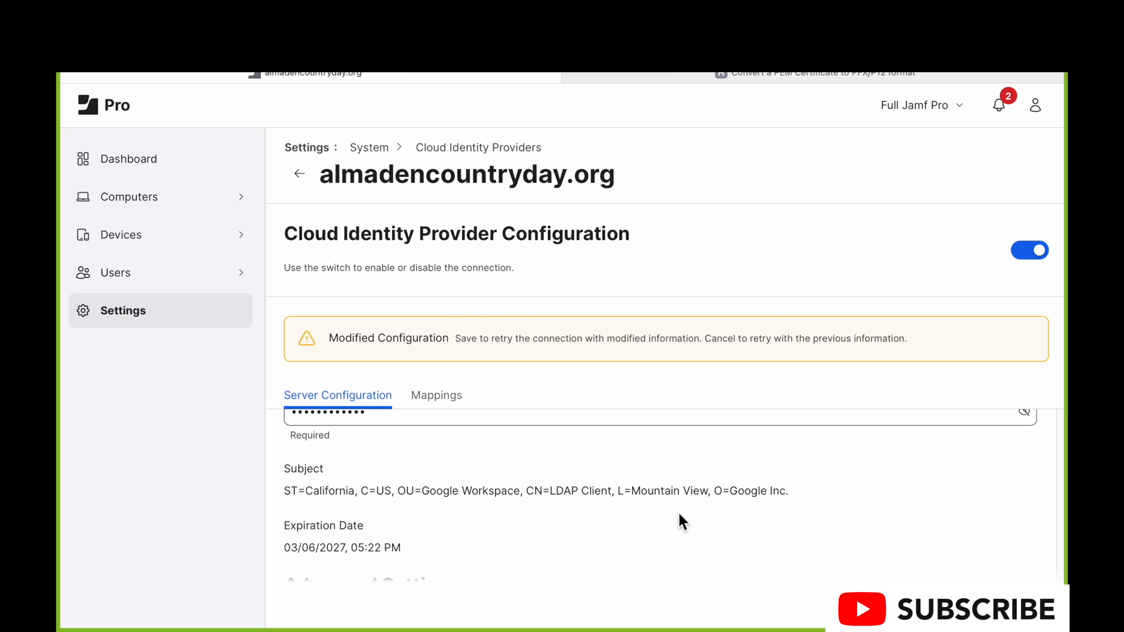
- Save with Control-S and confirm keystore.p12 is listed with a successful connection
scroll("up", 3)
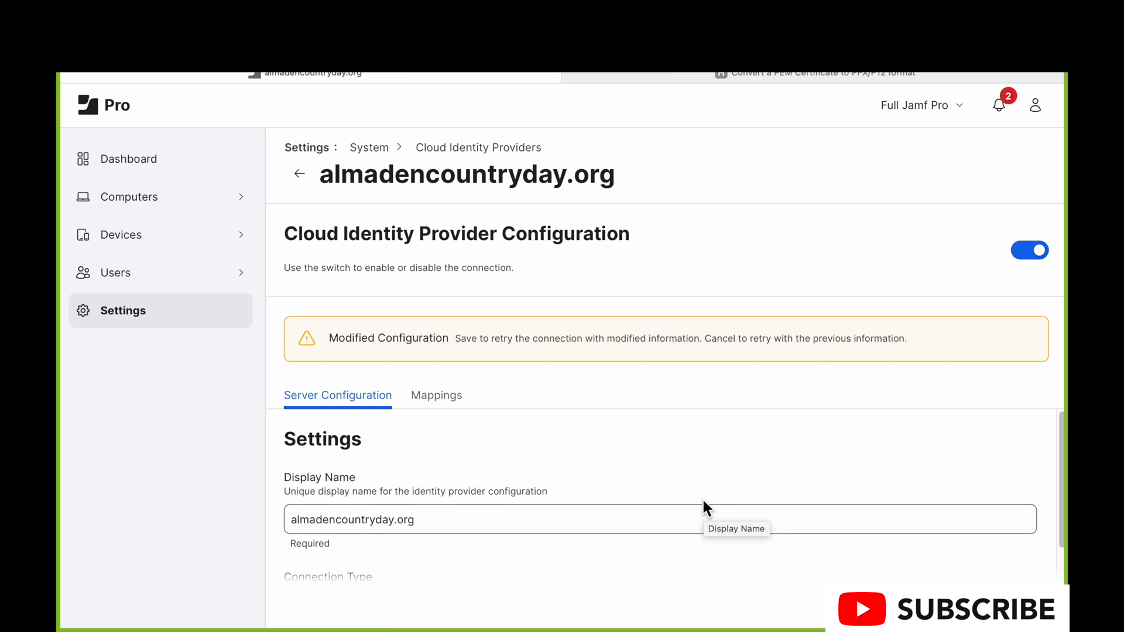
mouse_move(491, 355)
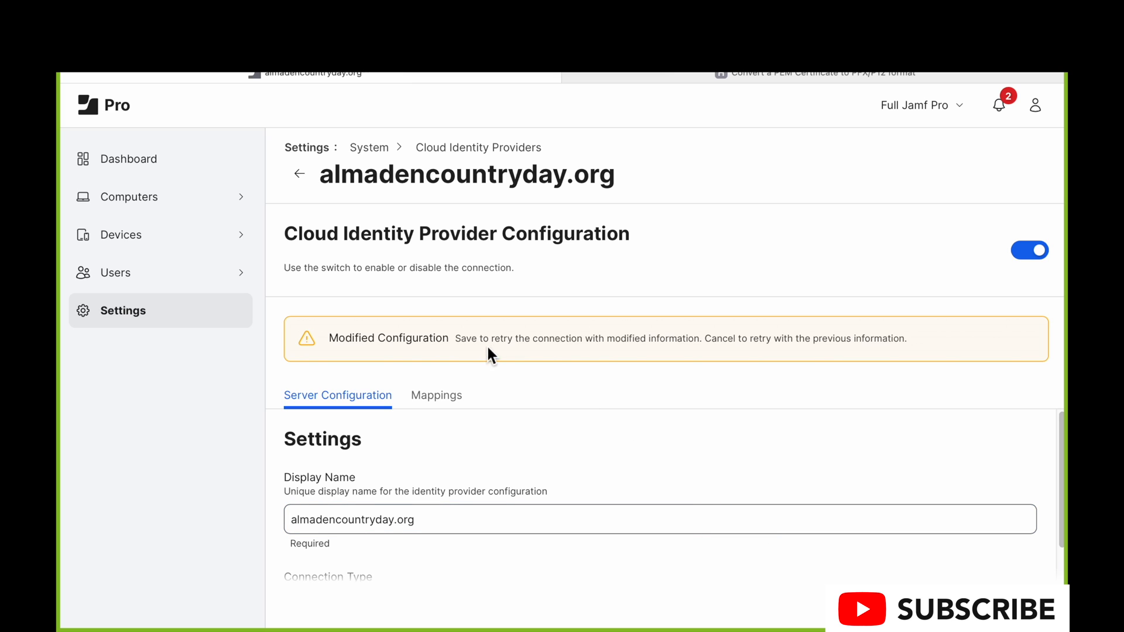
mouse_move(779, 385)
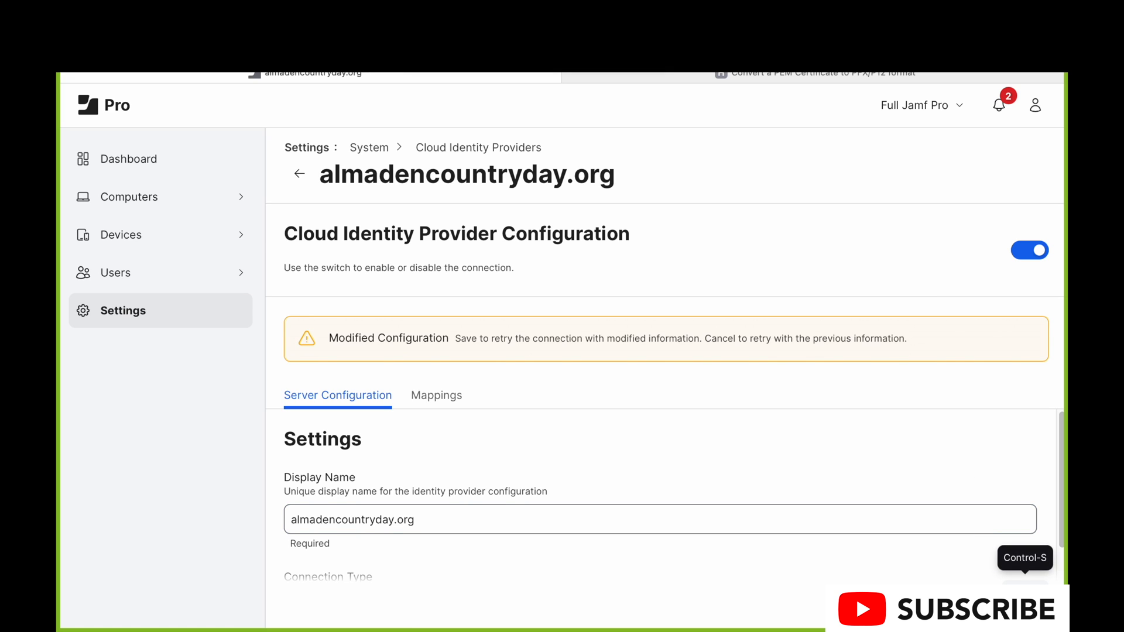
key("ctrl+s")
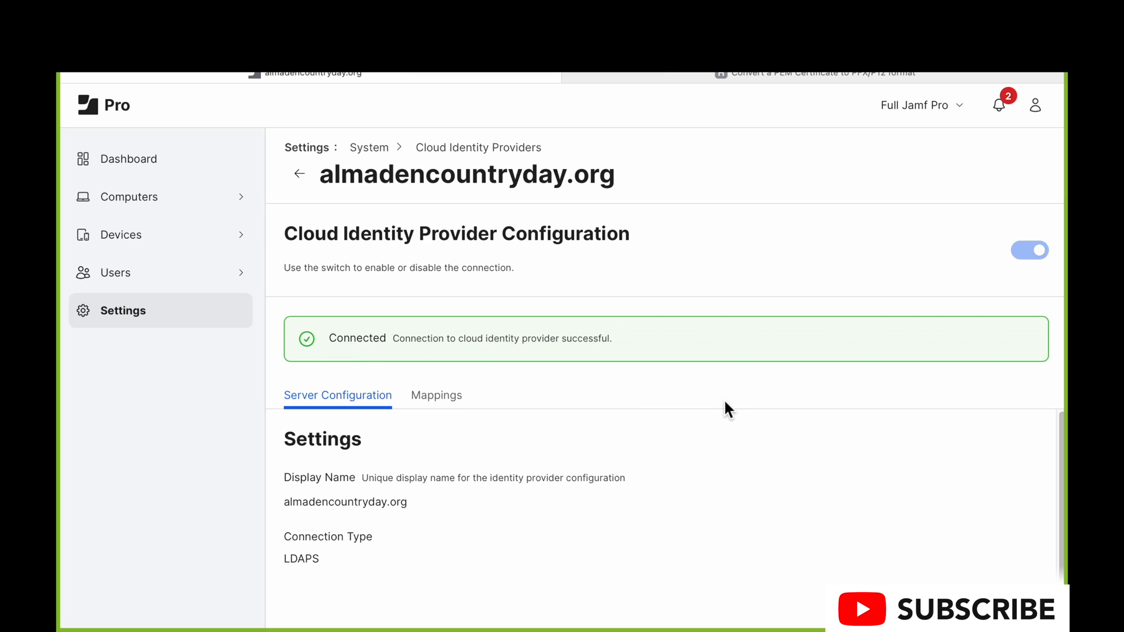
scroll("down", 3)
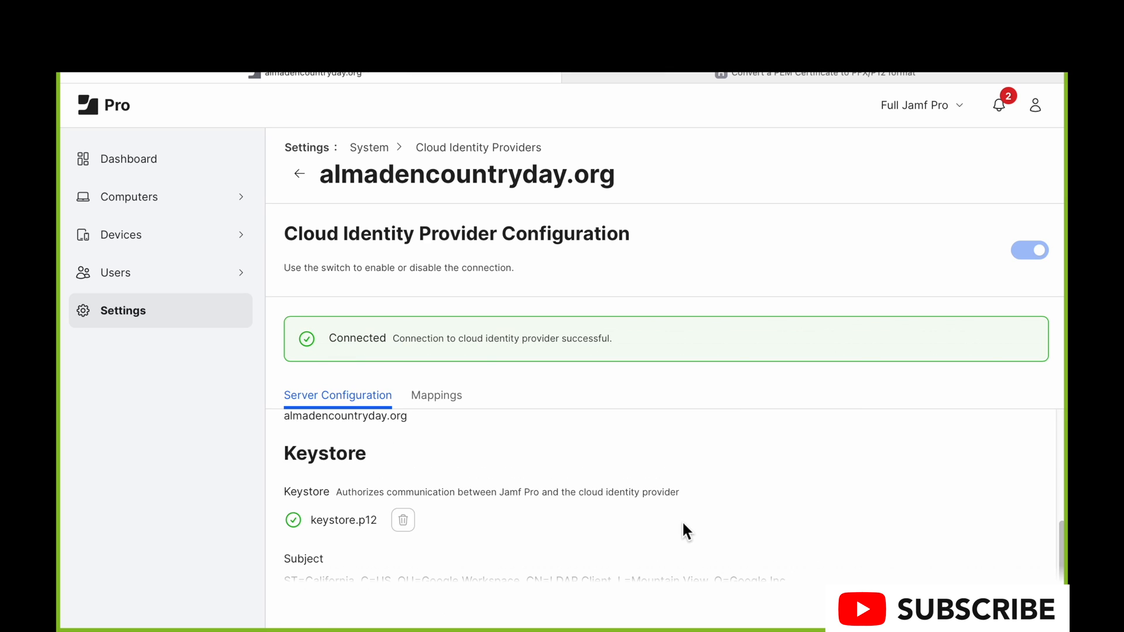
scroll("up", 3)
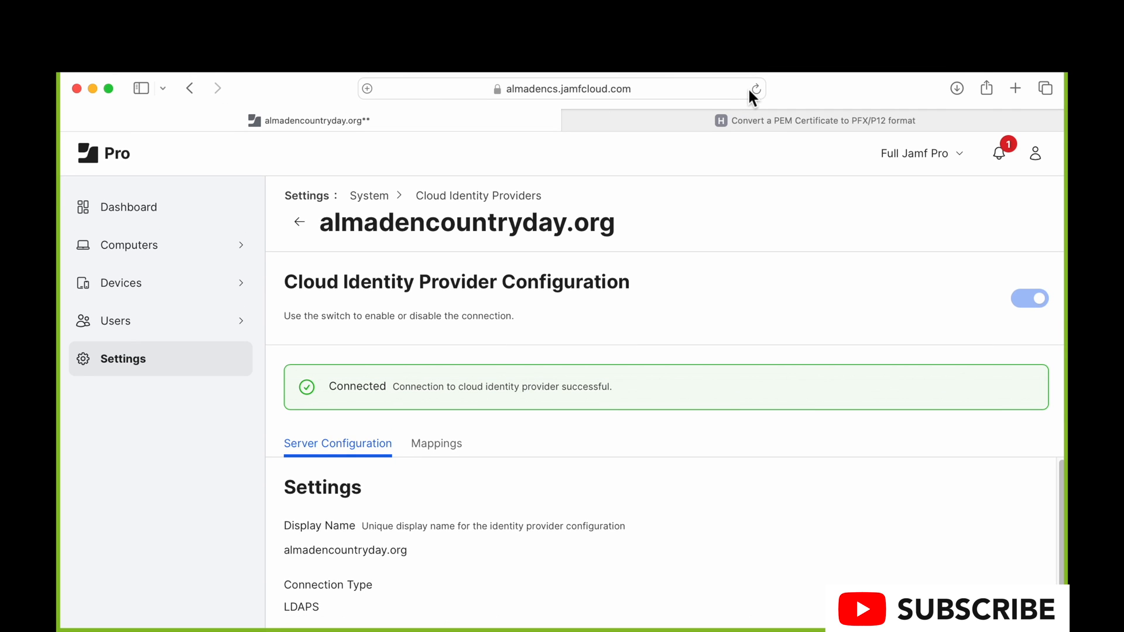
- From the notifications bell, follow the expiring-certificate notice to the acsstudent.org cloud identity provider
left_click(560, 88)
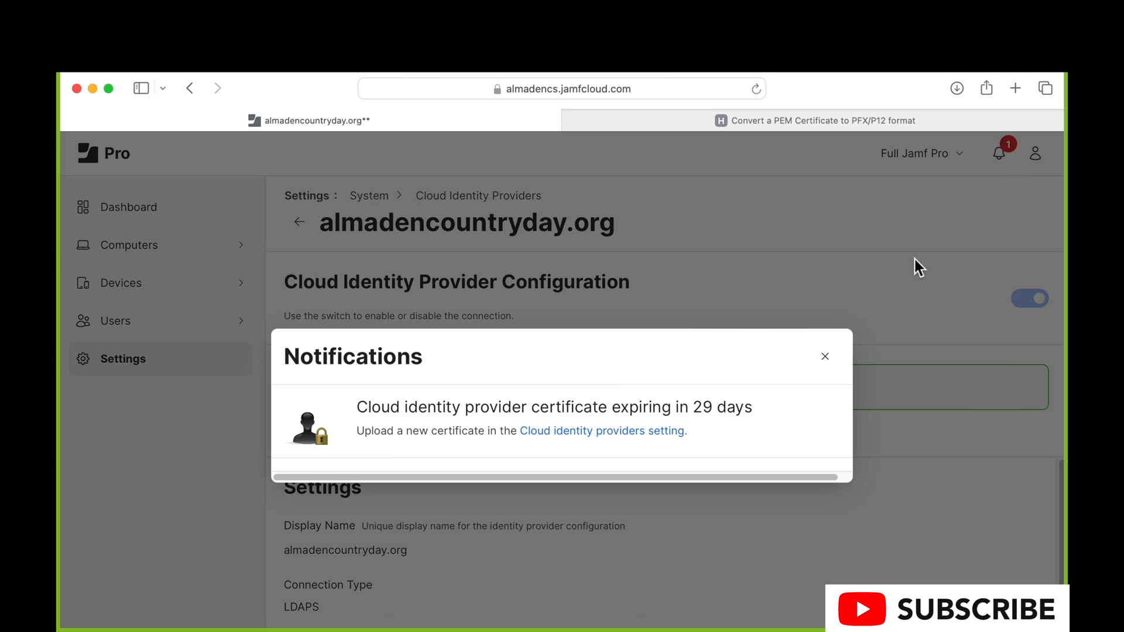
left_click(602, 431)
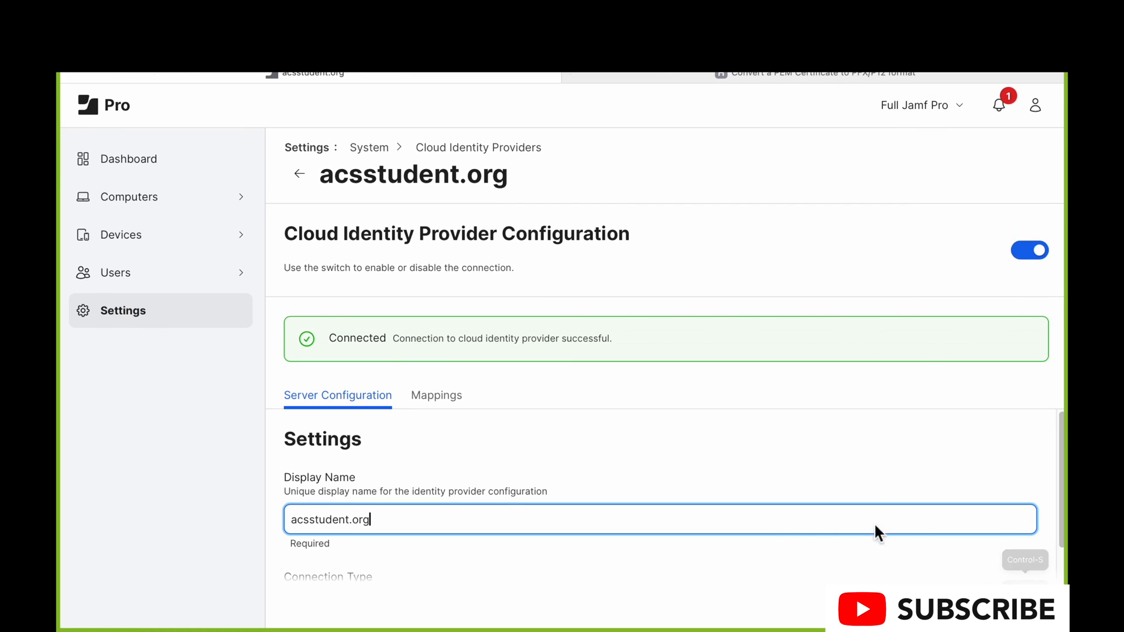
- Remove the old Google_2024_03_09_76147.p12 keystore, upload the new keystore.p12, and save so the connection succeeds
scroll("down", 3)
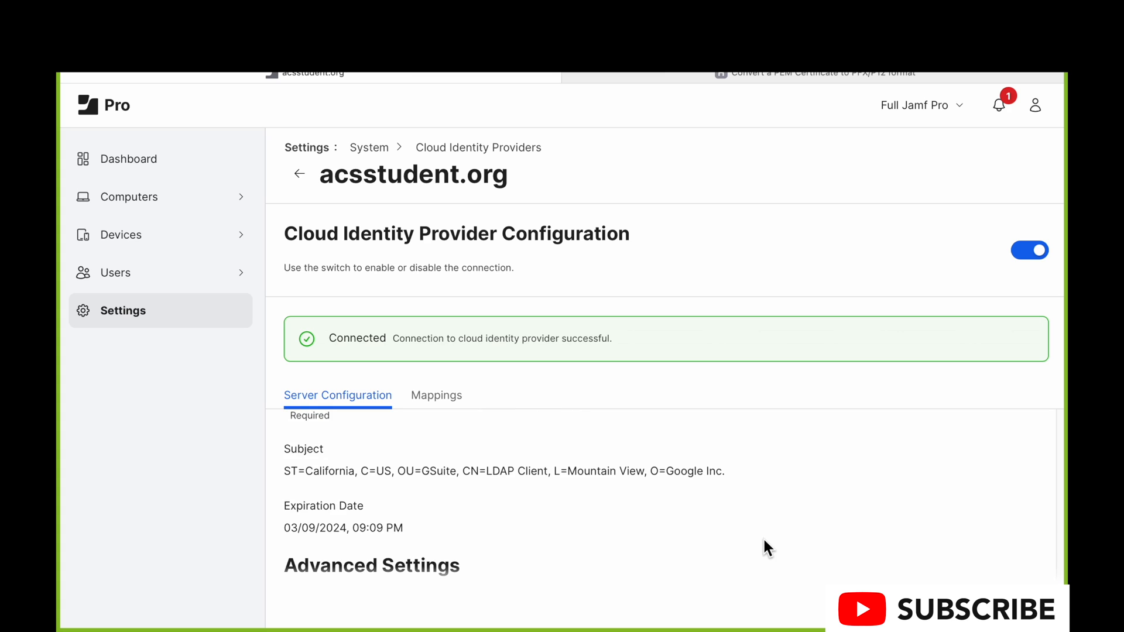
scroll("down", 3)
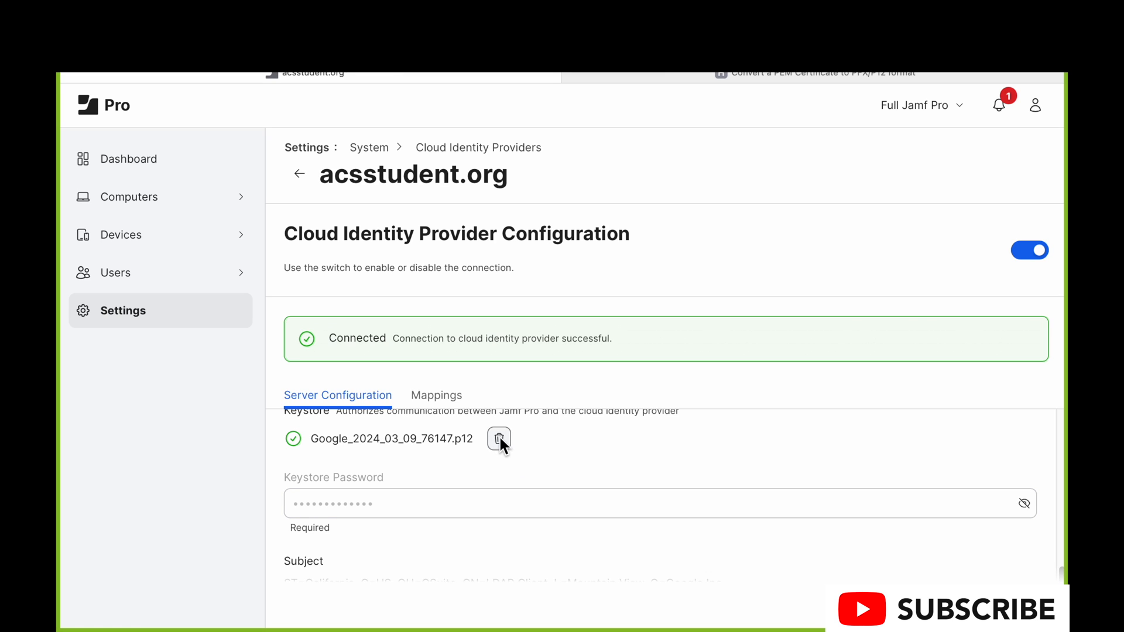
left_click(500, 438)
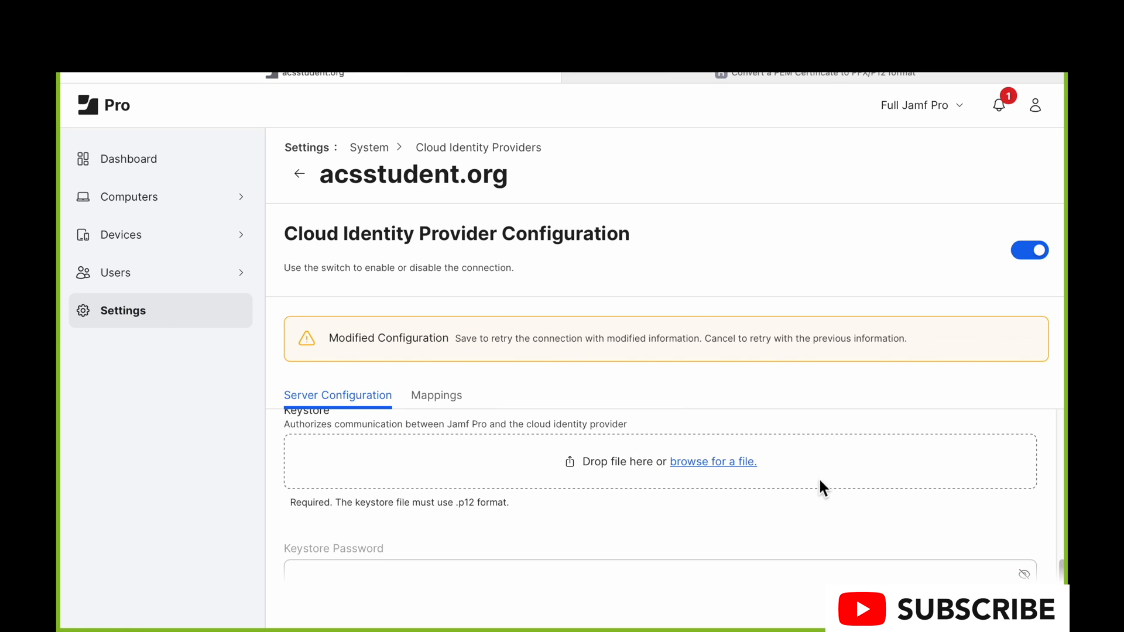
left_click(713, 461)
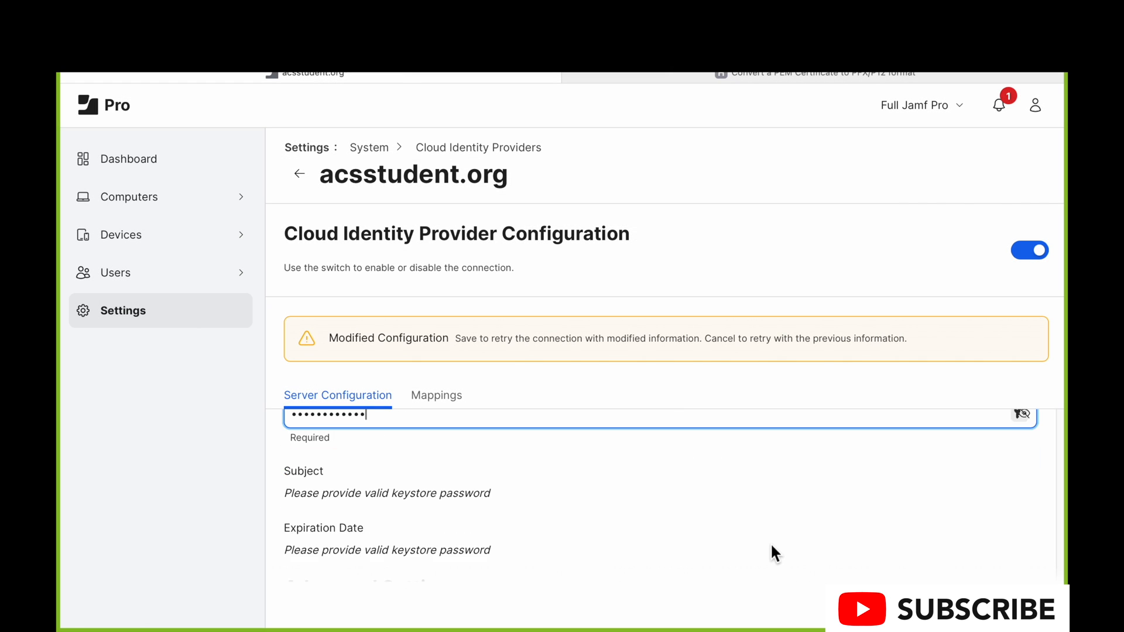
scroll("down", 3)
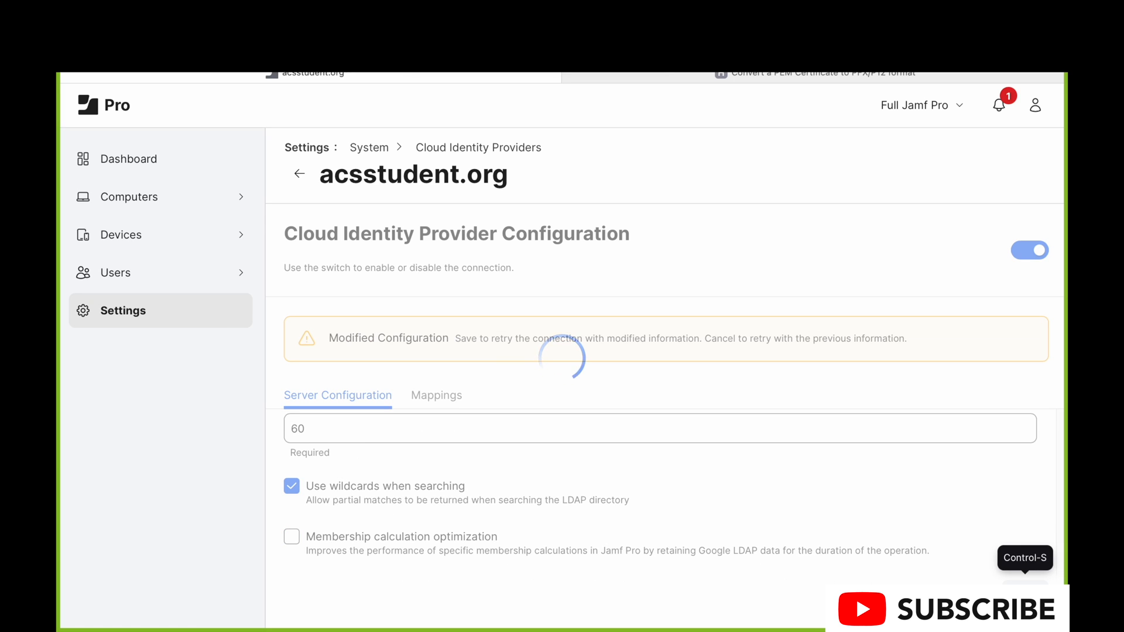
key("ctrl+s")
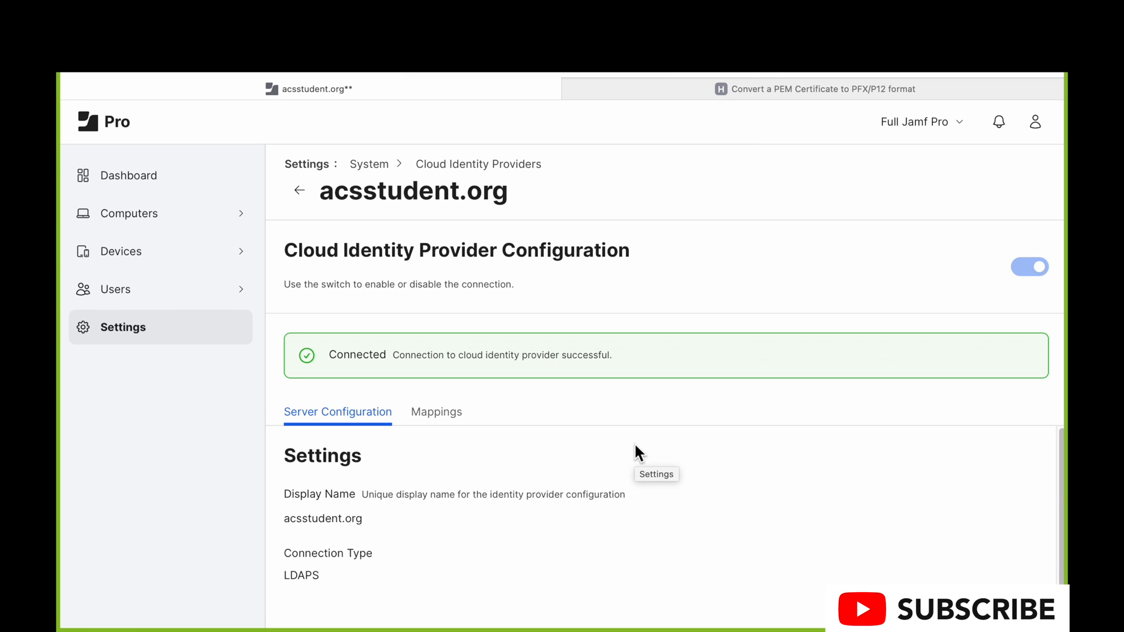
scroll("down", 3)
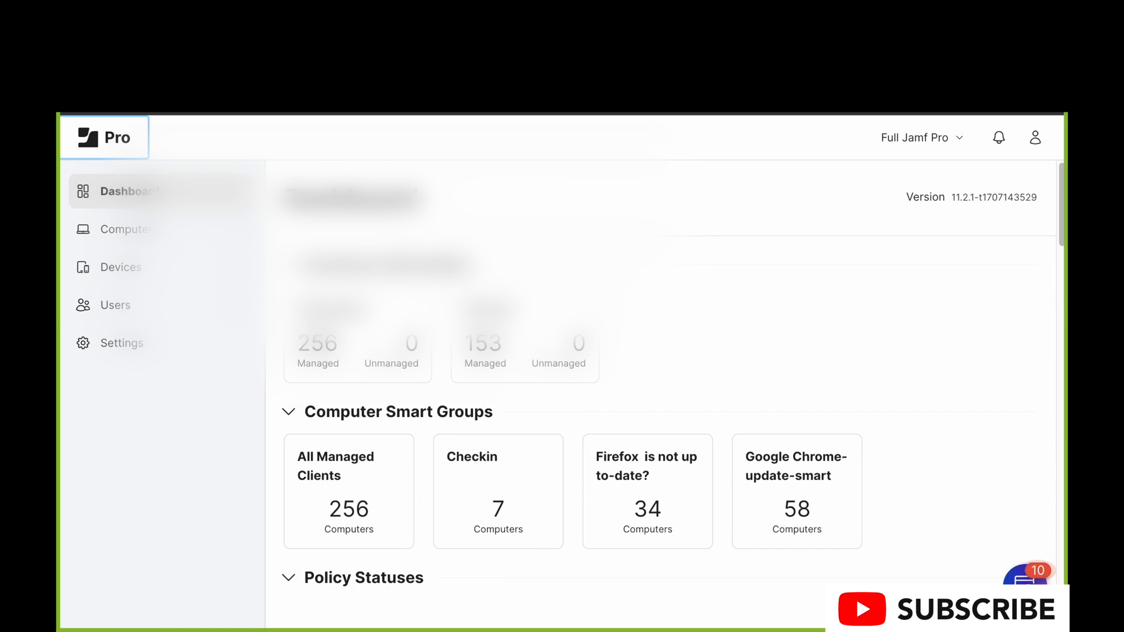
left_click(121, 343)
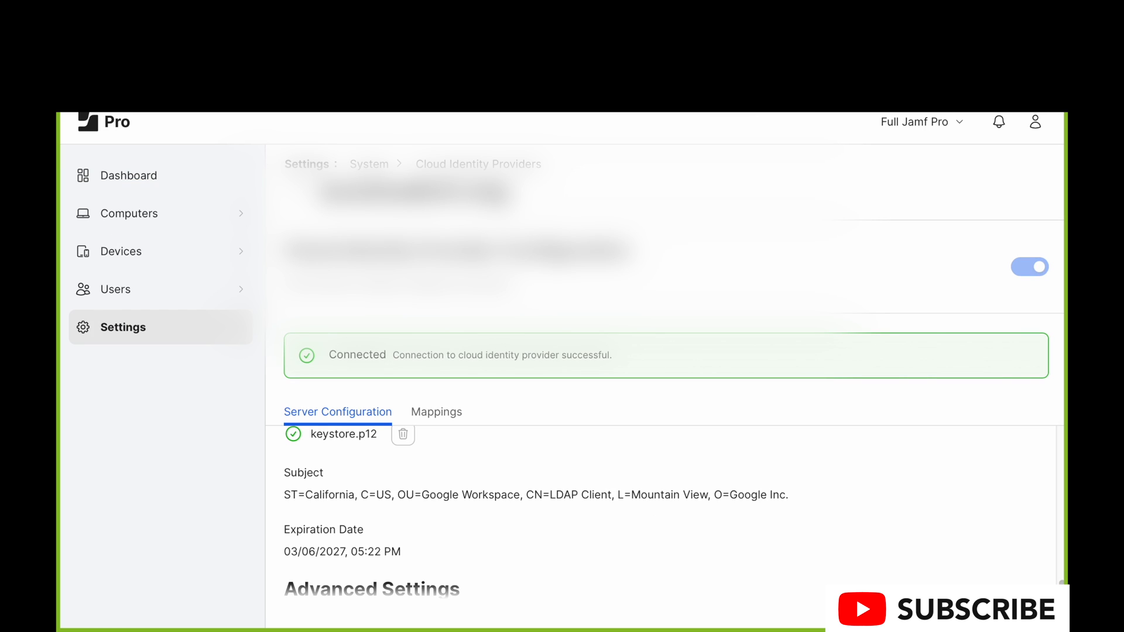
mouse_move(951, 231)
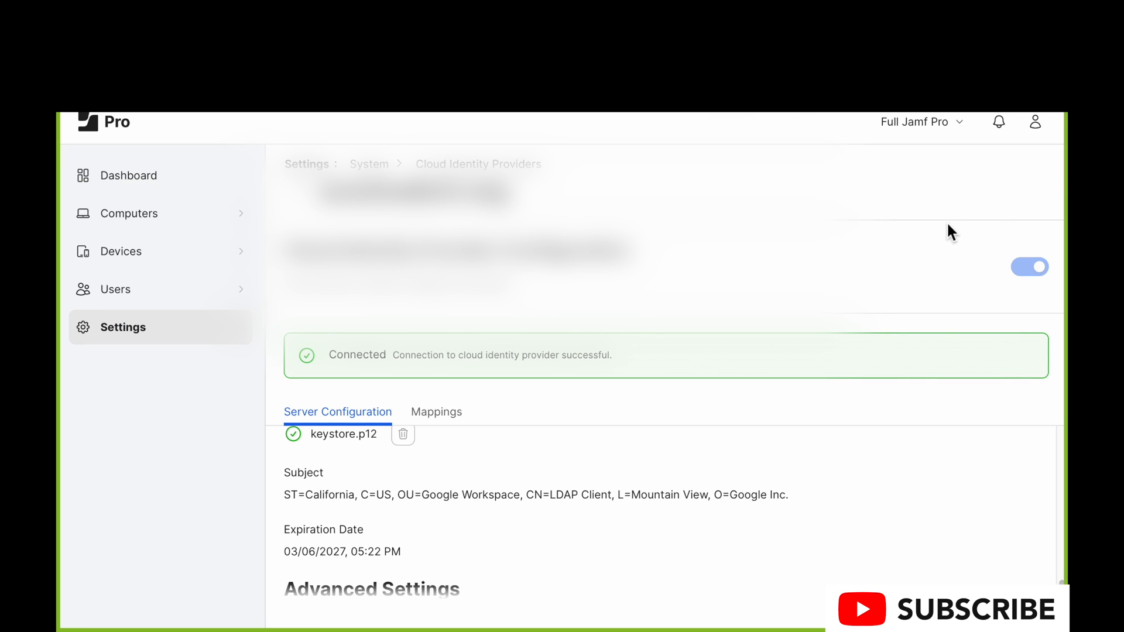
mouse_move(850, 194)
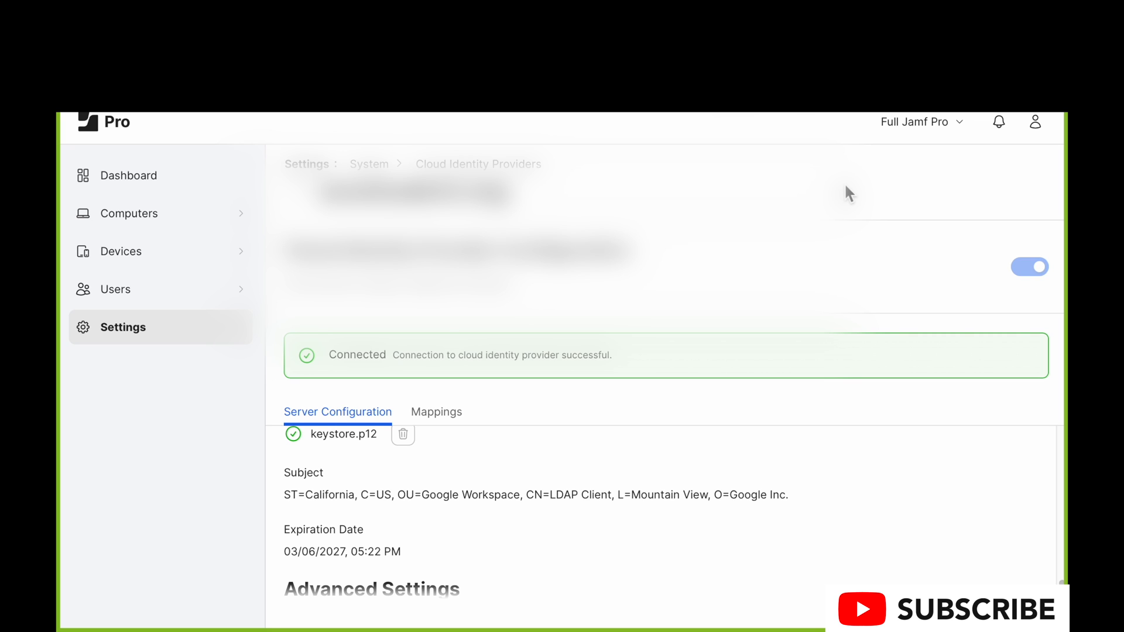
mouse_move(666, 116)
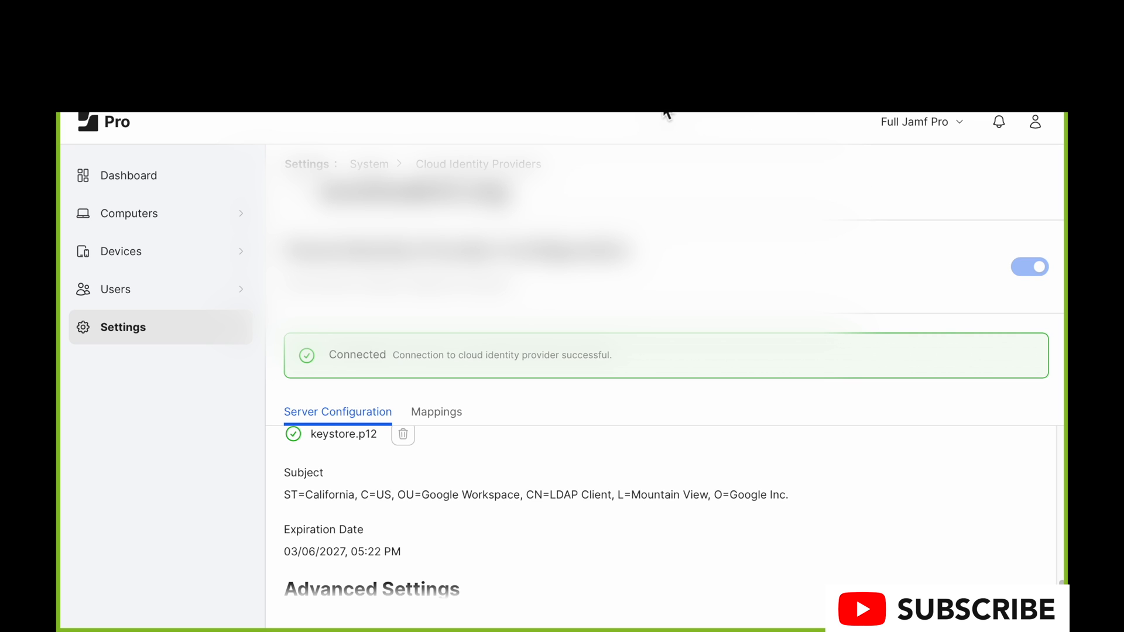
mouse_move(716, 154)
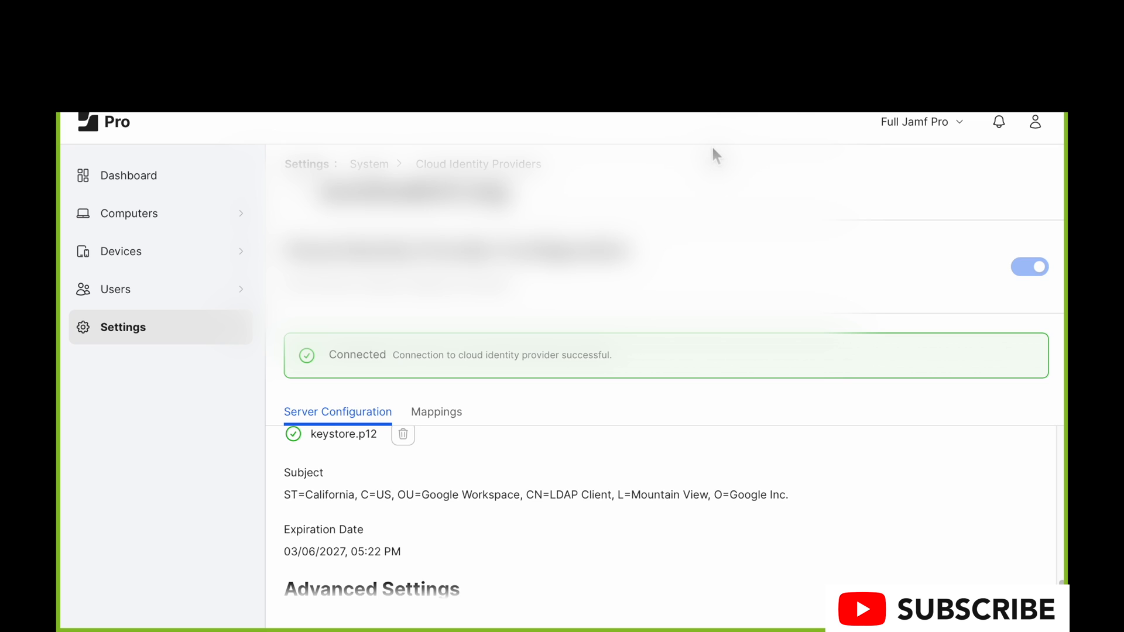
mouse_move(683, 117)
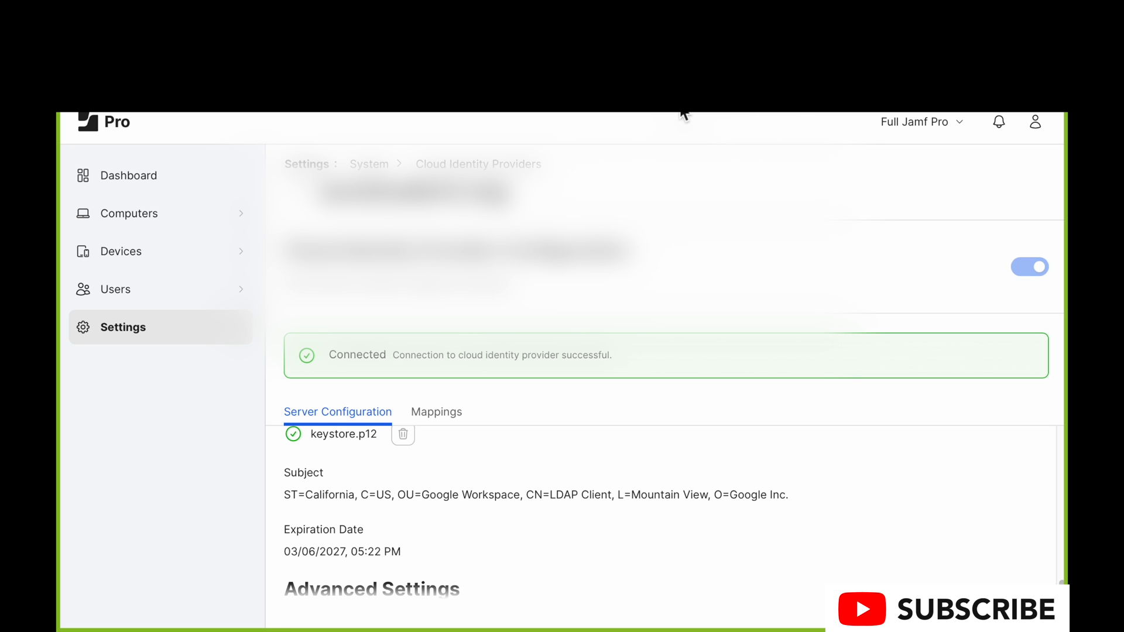